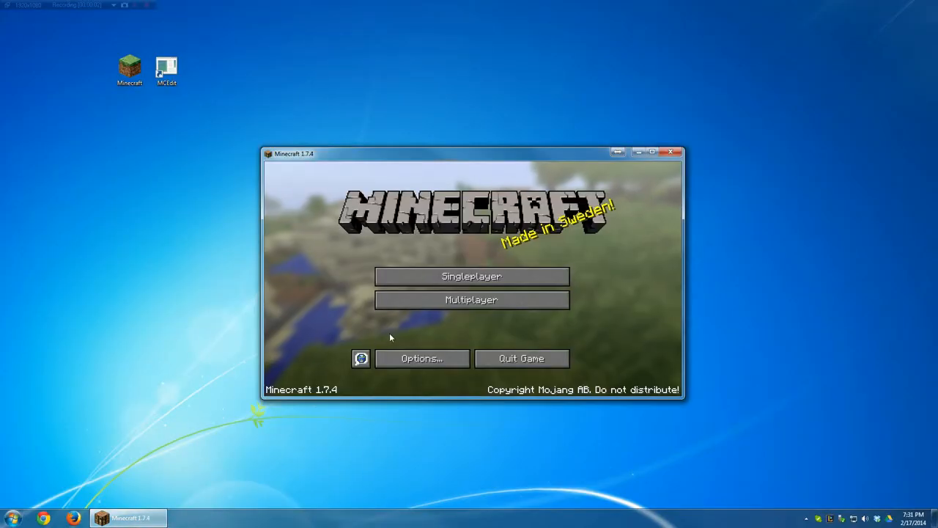
- Start a new single-player world named 'Death Maze'
left_click(472, 276)
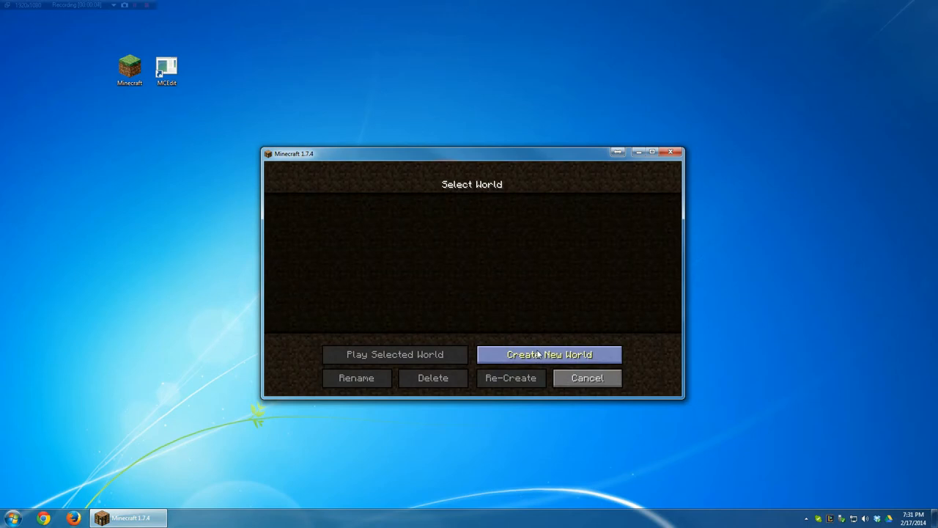
left_click(548, 353)
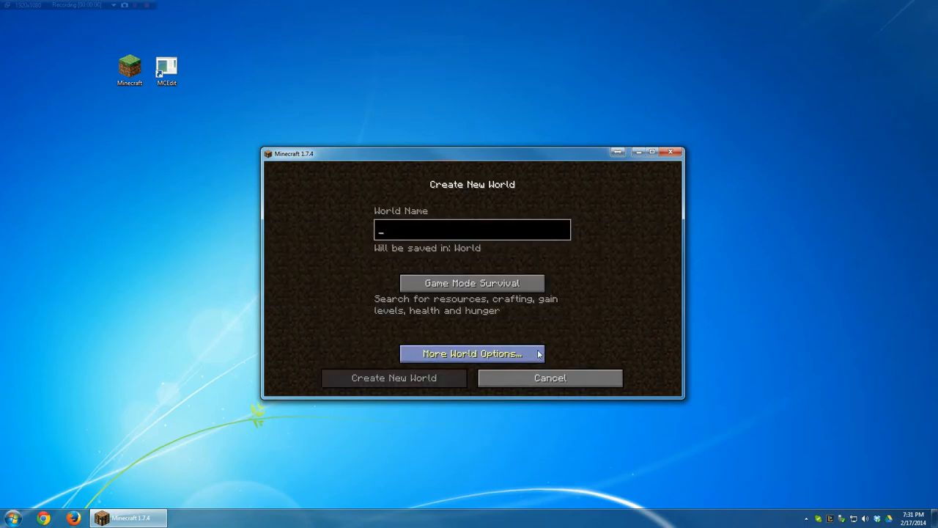
type("Death")
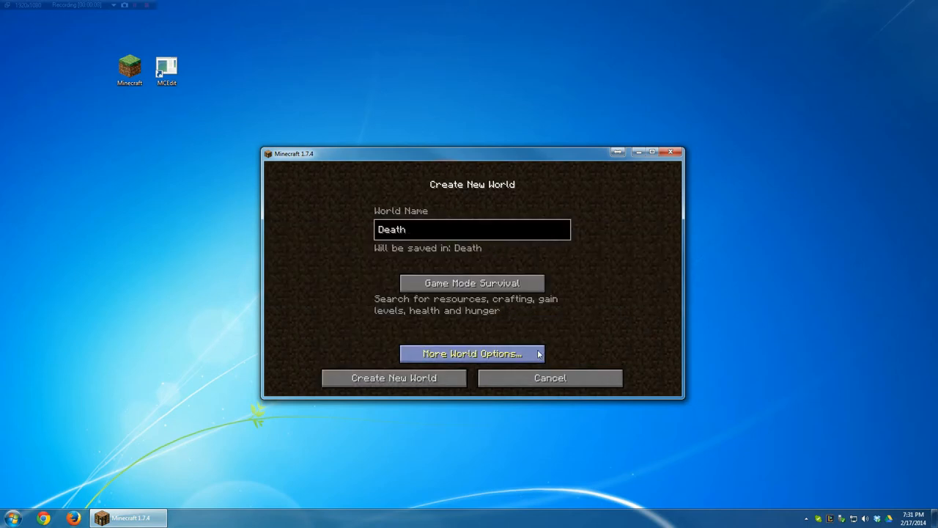
type("Maze")
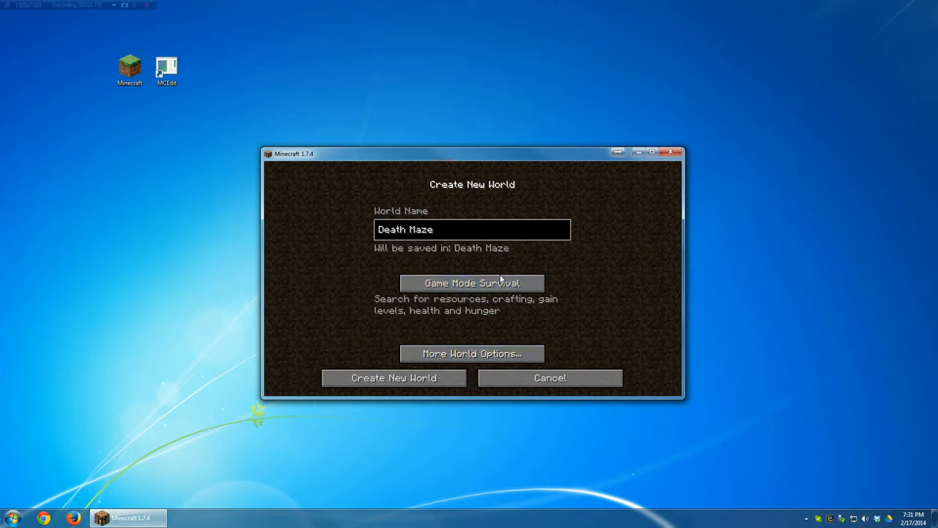
- Set game mode Creative, Generate Structures off and world type Superflat
left_click(472, 281)
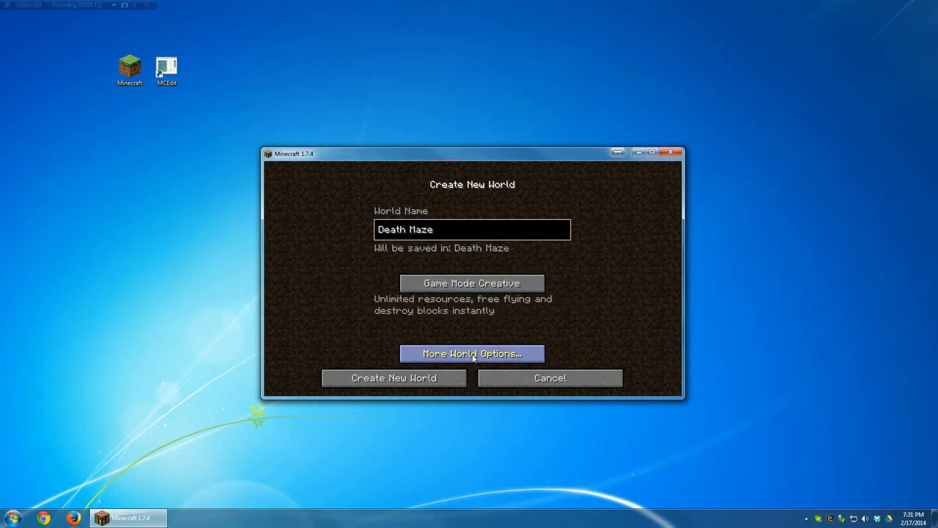
left_click(472, 353)
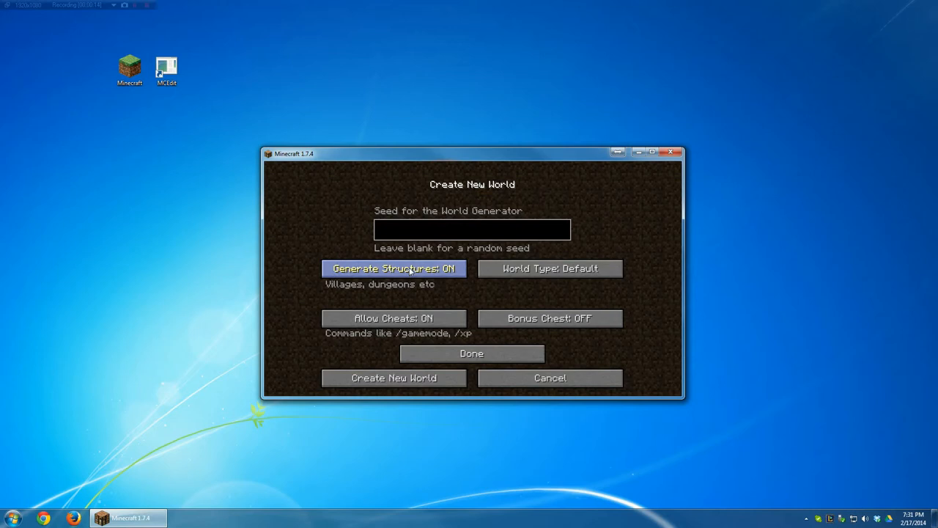
left_click(392, 268)
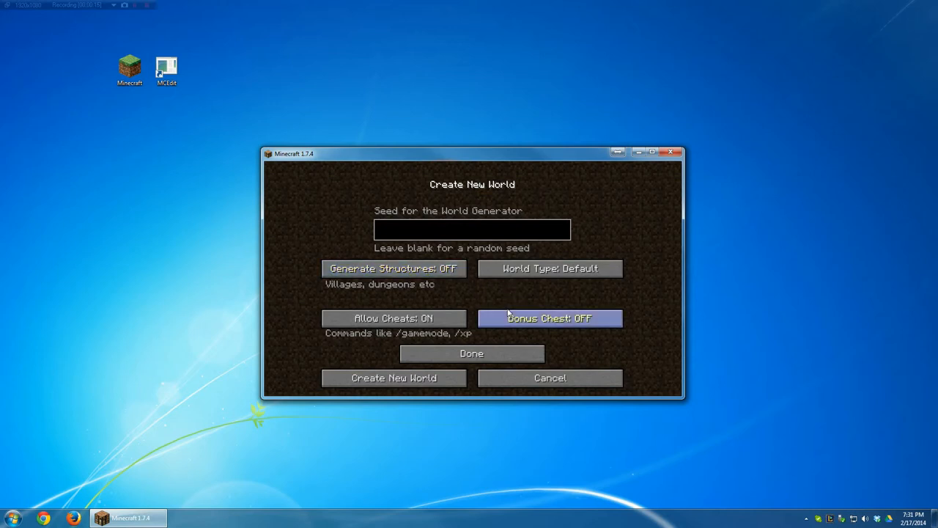
left_click(550, 270)
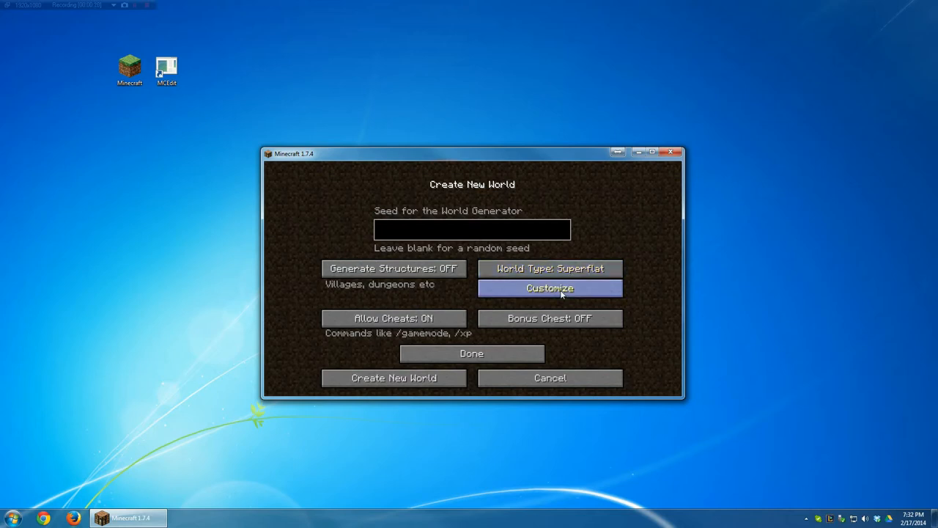
- Apply the Tunnelers' Dream superflat preset (grass, 5 dirt, 230 stone, bedrock) and accept it
left_click(550, 287)
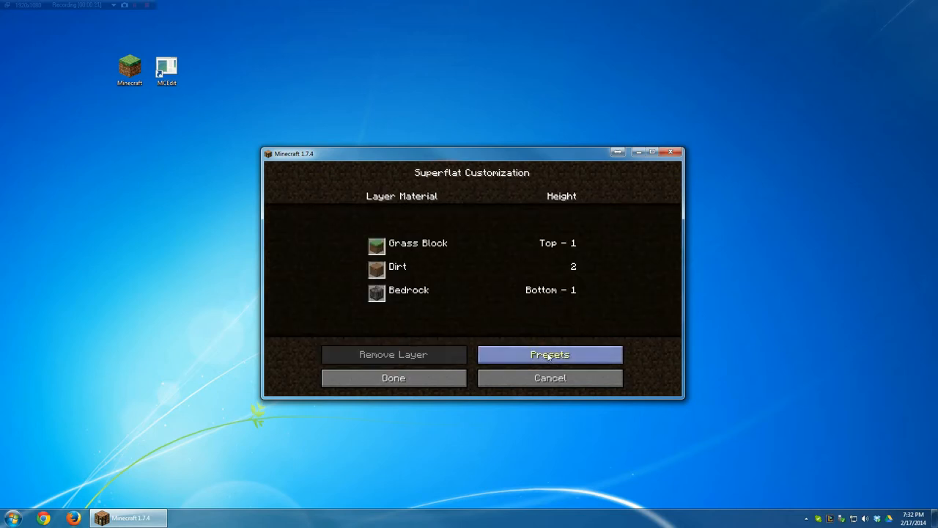
left_click(548, 355)
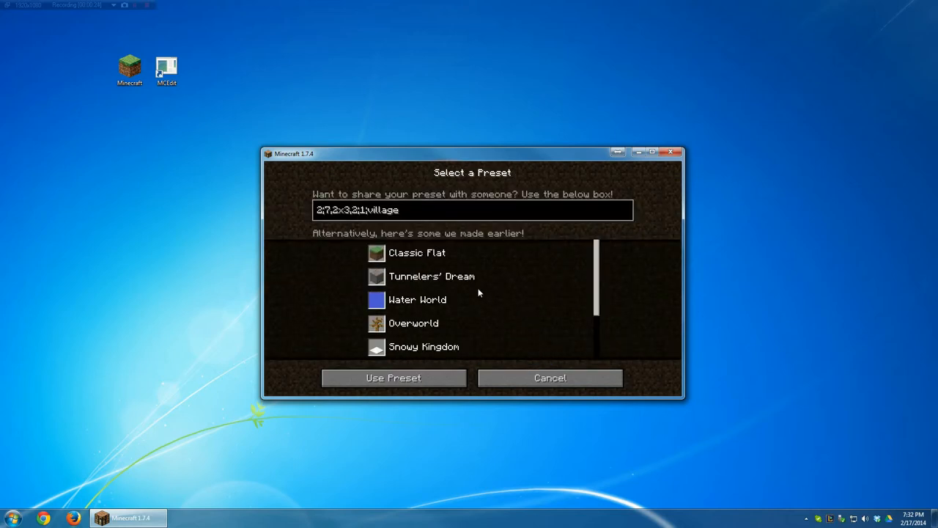
left_click(431, 275)
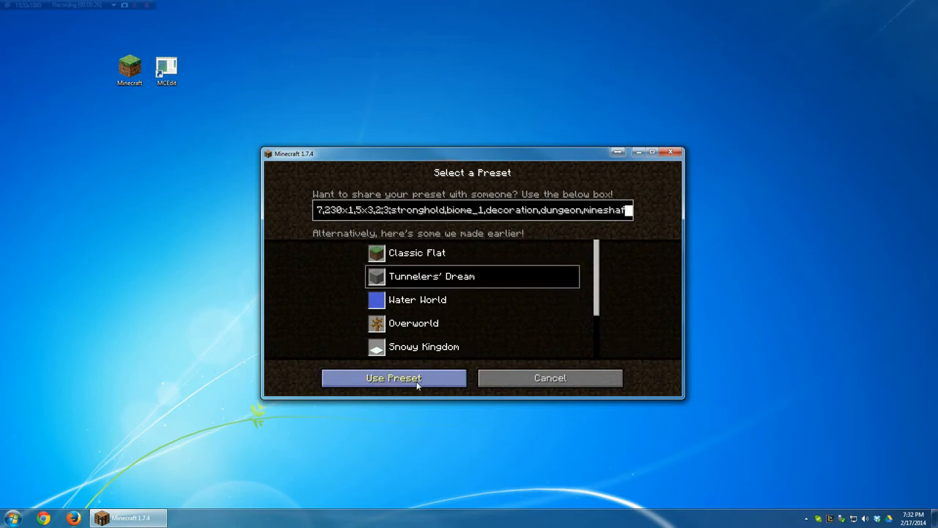
left_click(393, 379)
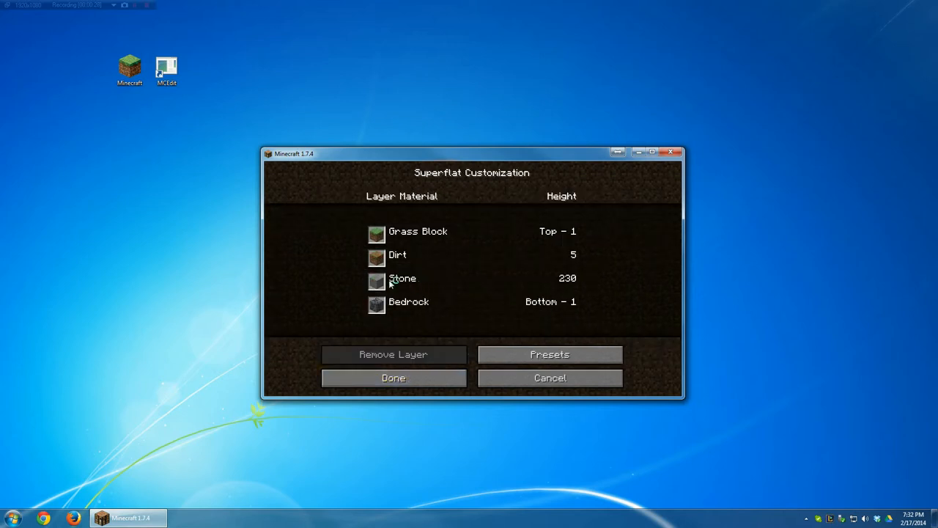
mouse_move(548, 281)
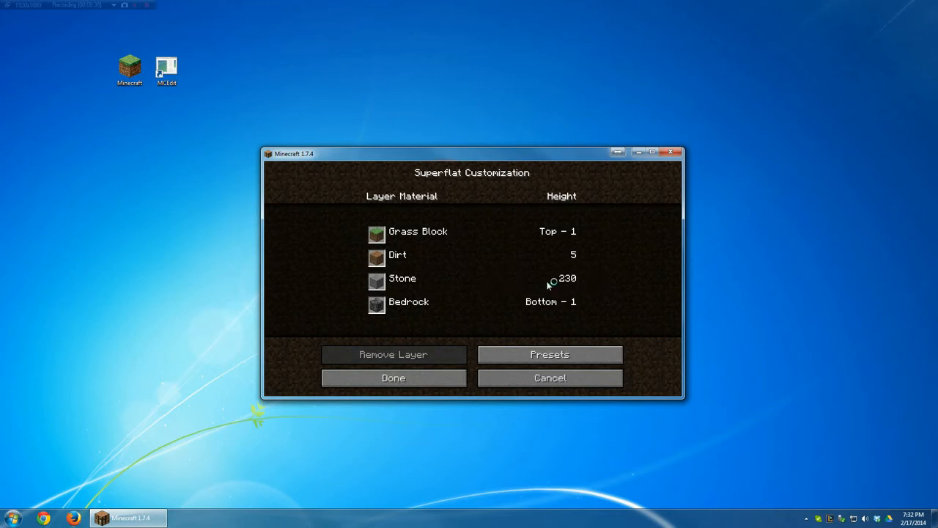
mouse_move(544, 277)
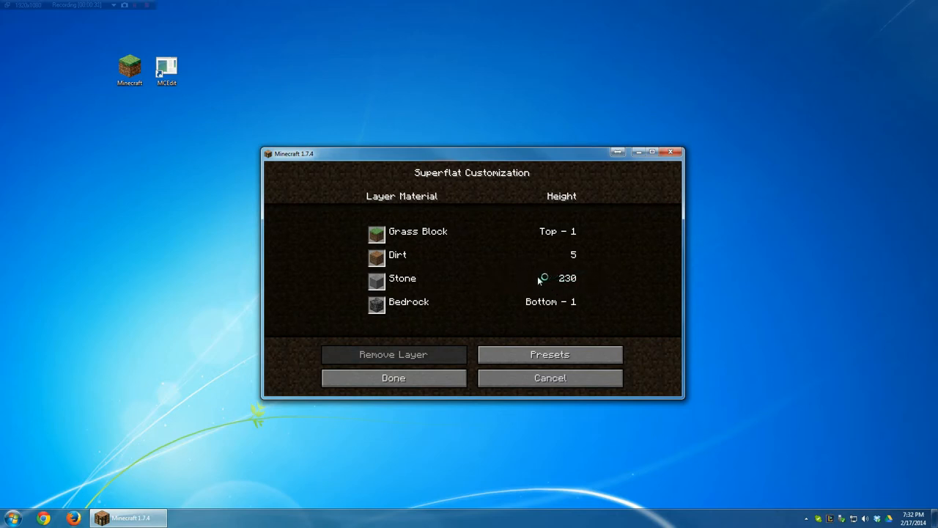
left_click(393, 379)
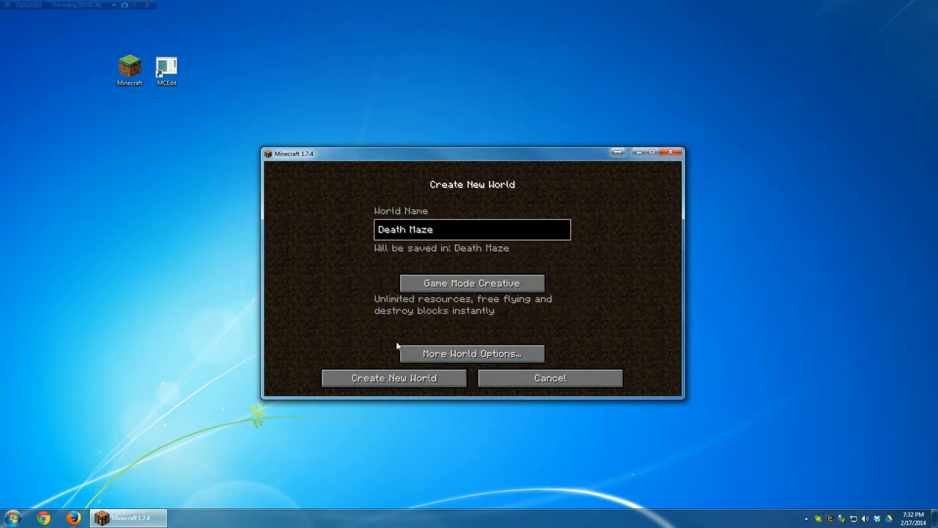
- Create the Death Maze world and let the terrain build
left_click(393, 378)
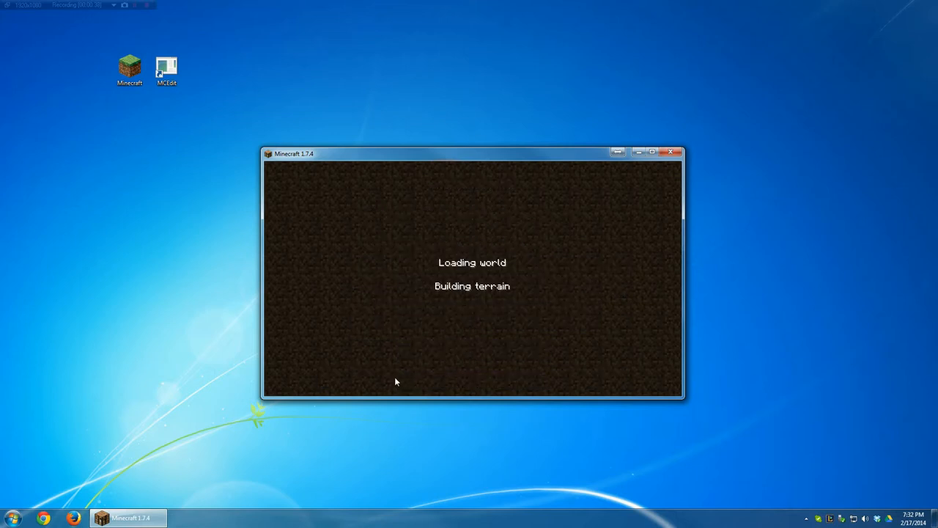
mouse_move(417, 343)
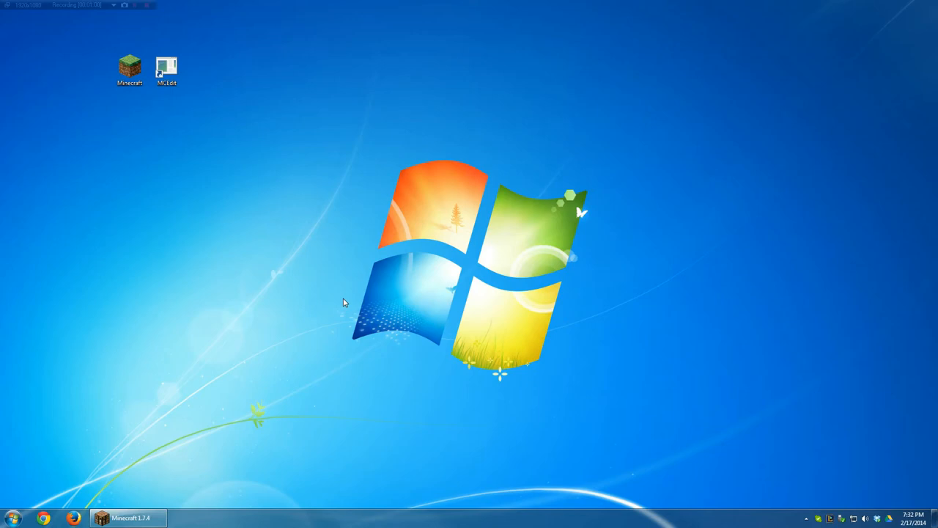
mouse_move(242, 91)
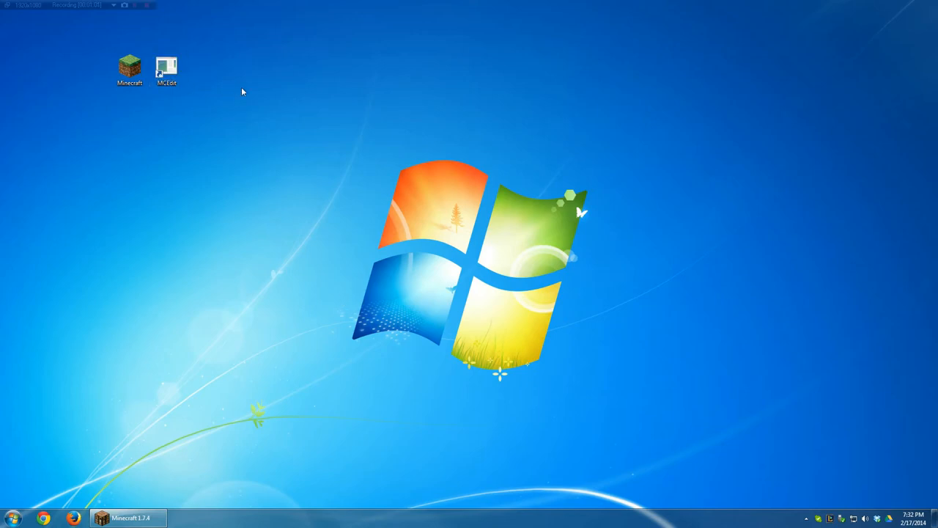
- Launch MCEdit and load the Death Maze world
left_click(167, 64)
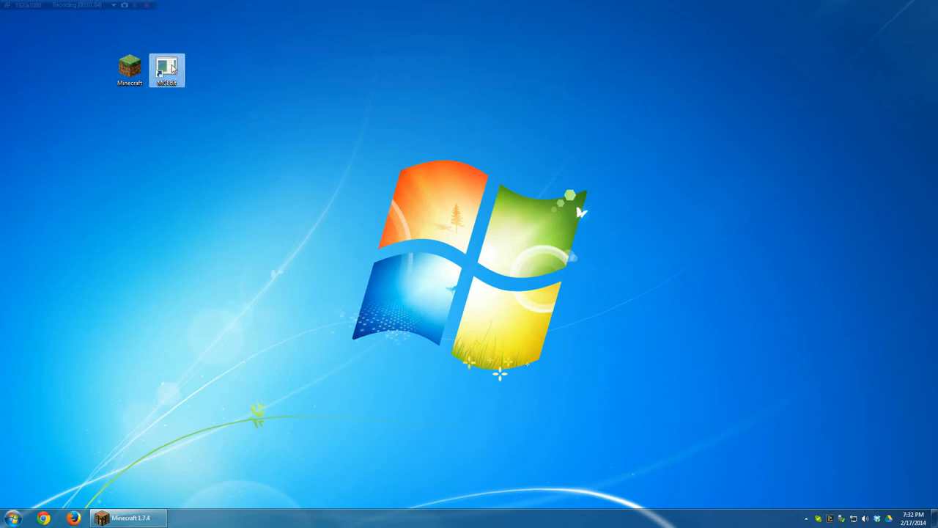
double_click(167, 66)
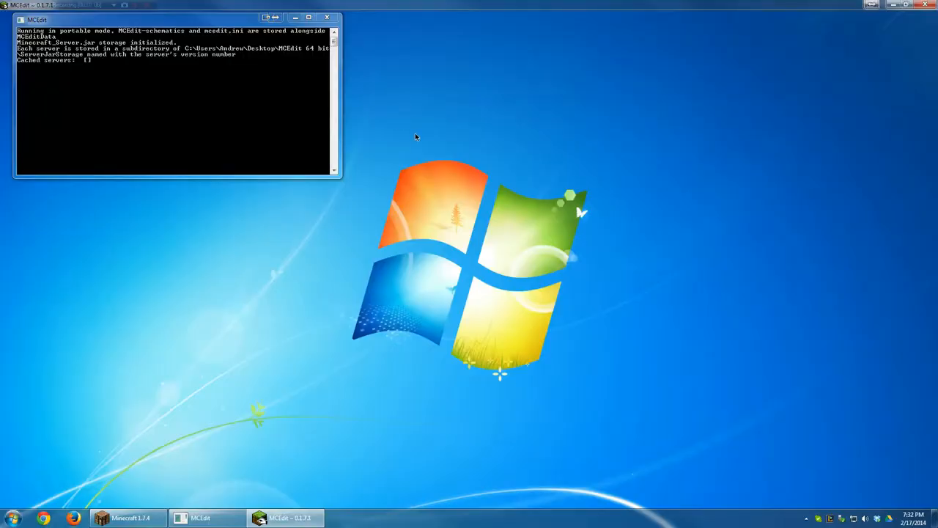
mouse_move(409, 135)
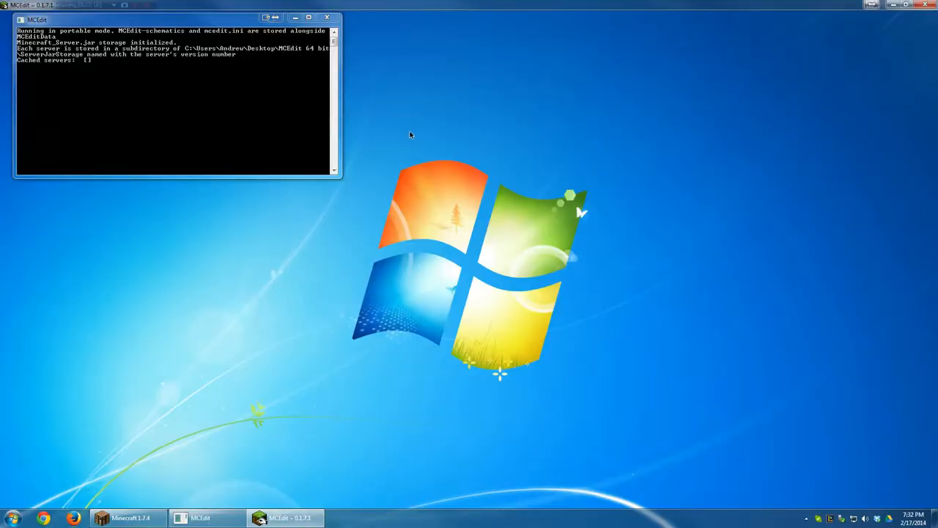
mouse_move(394, 128)
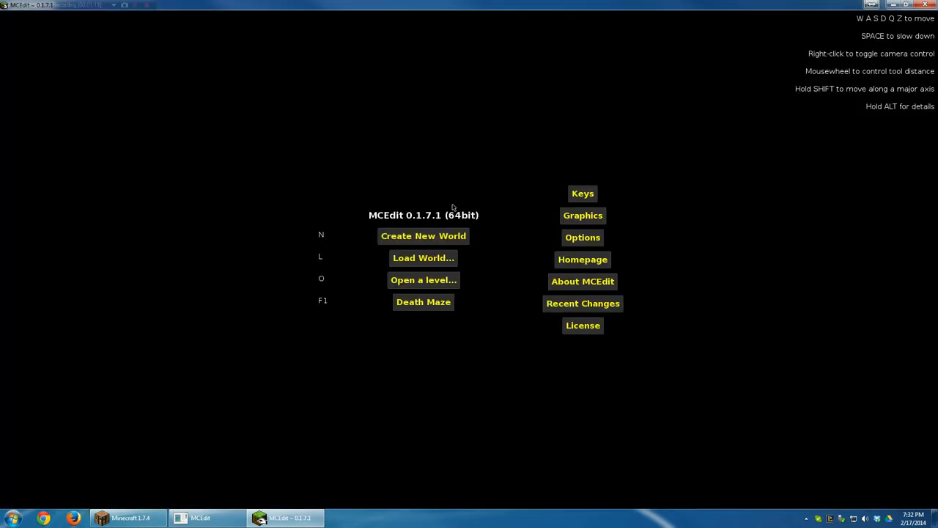
mouse_move(422, 258)
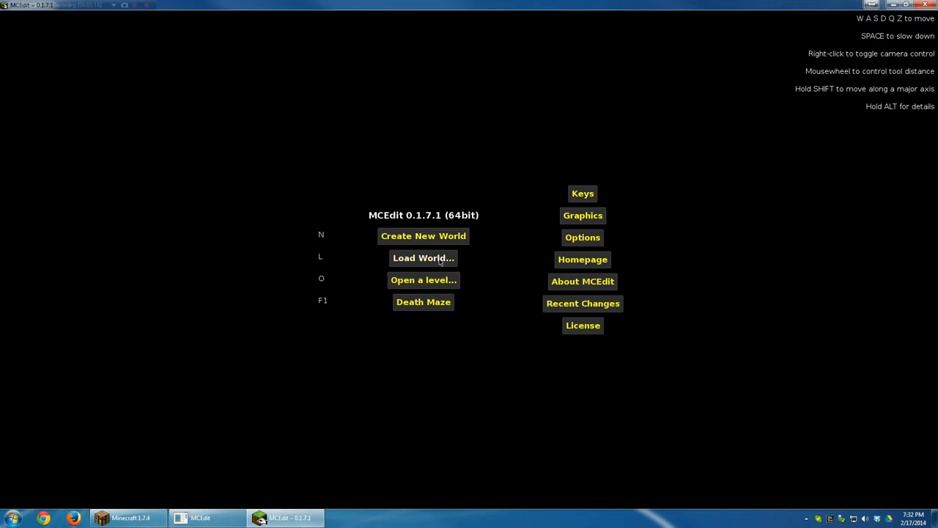
left_click(422, 258)
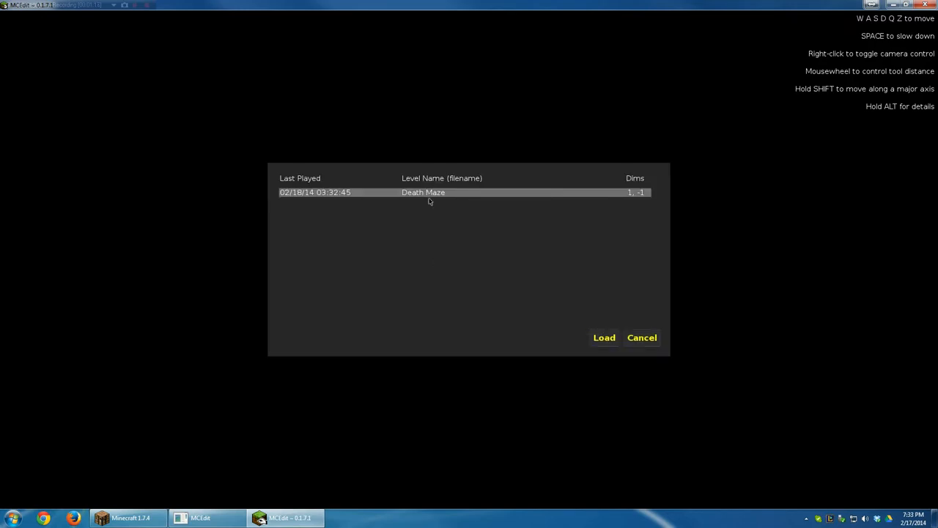
left_click(604, 337)
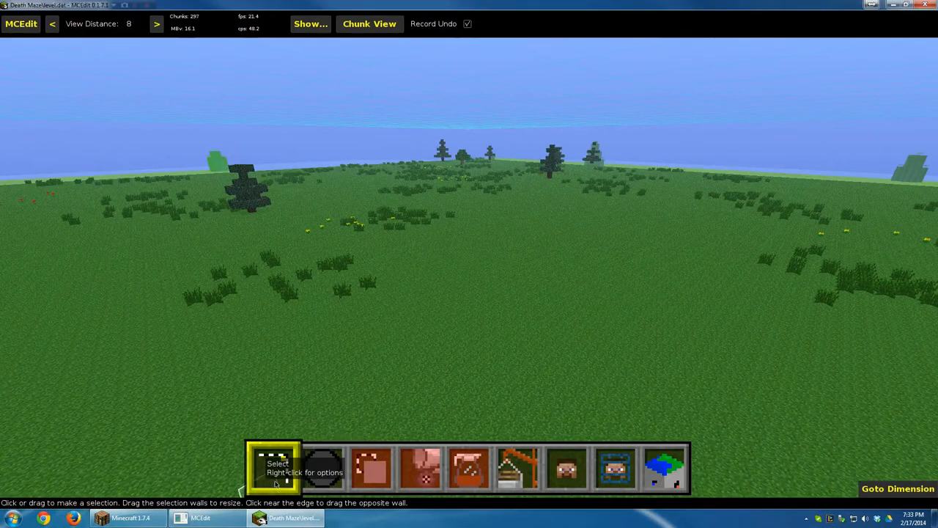
mouse_move(586, 233)
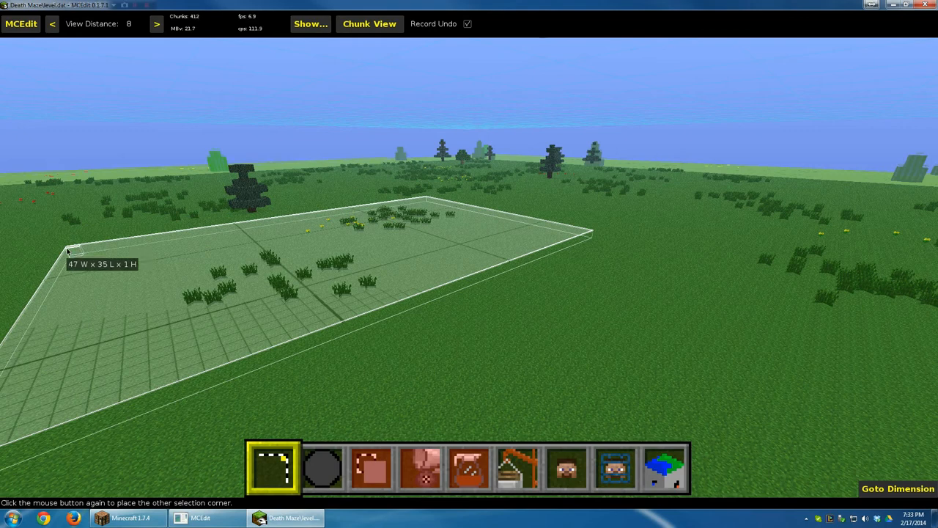
- Select a 47 × 35 × 11 region over the grassland for the maze
left_click(70, 247)
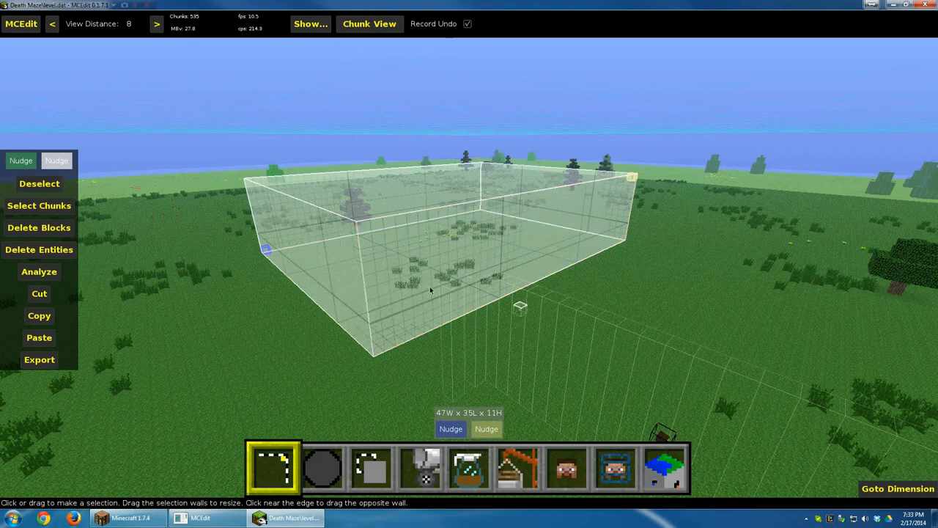
mouse_move(38, 205)
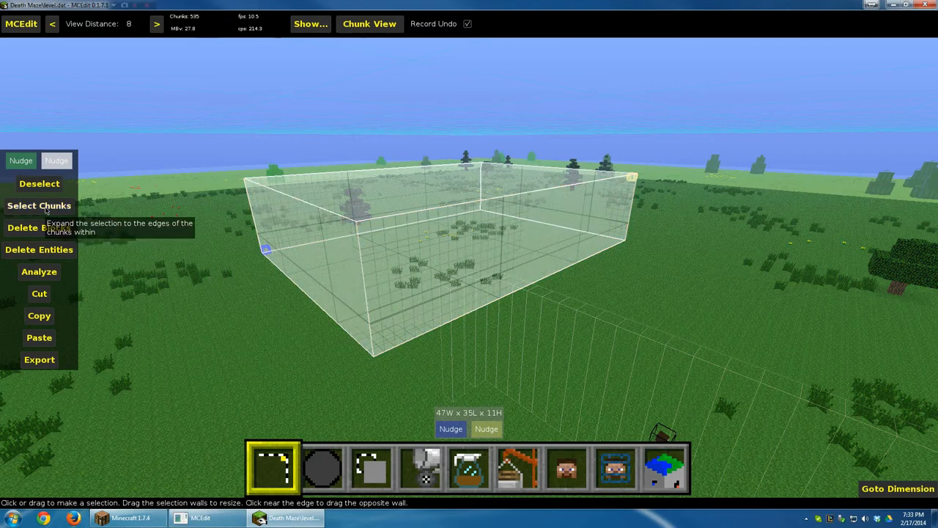
- Run the Maze filter on the selected region to generate leaf walls
left_click(38, 227)
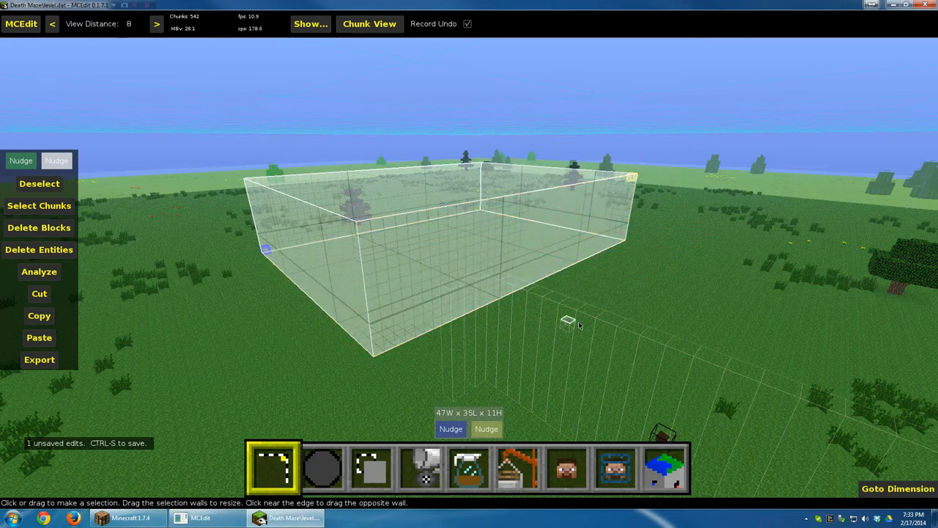
mouse_move(469, 471)
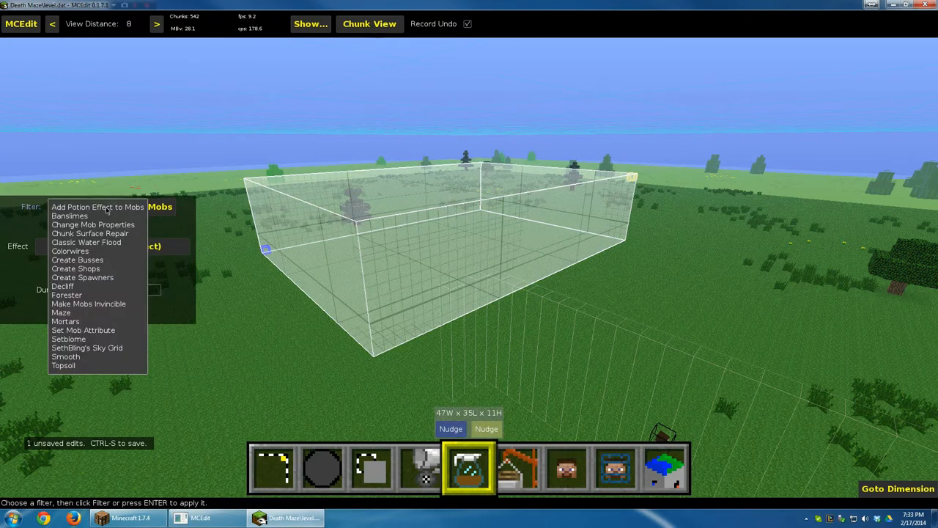
left_click(59, 313)
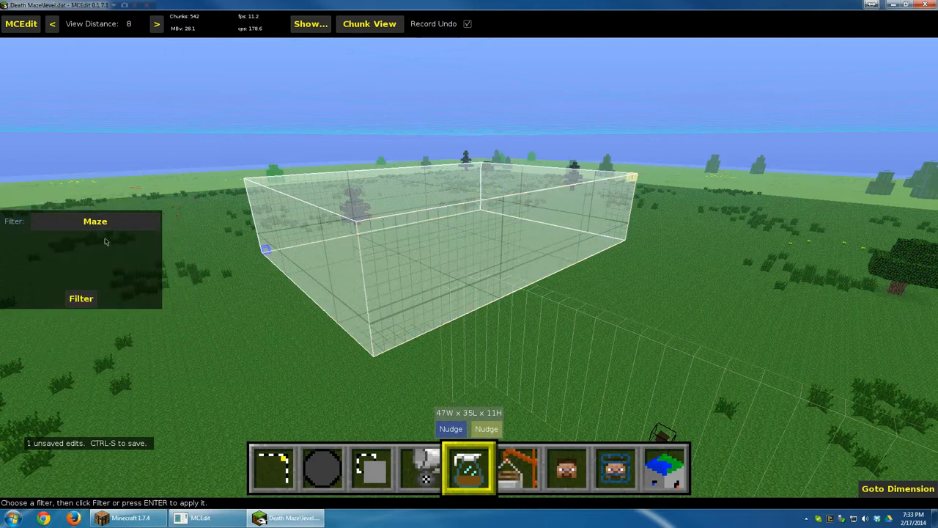
mouse_move(91, 278)
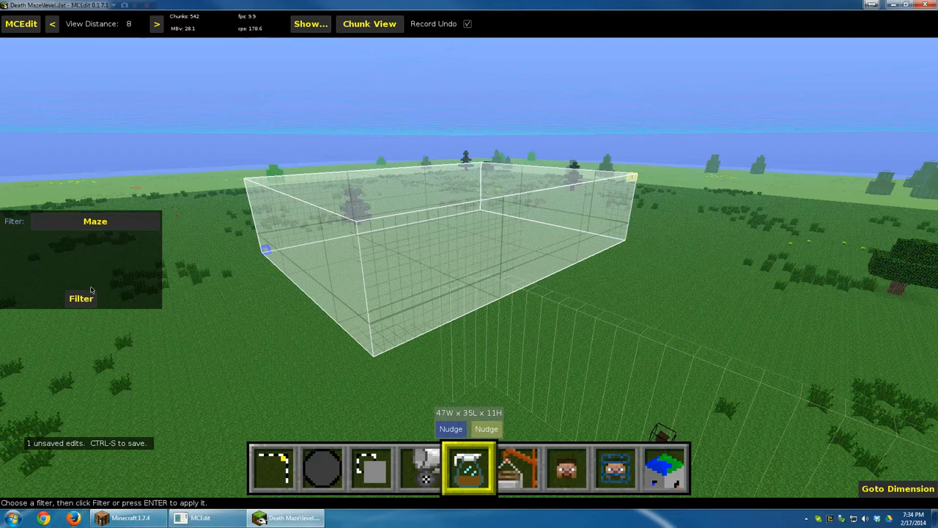
left_click(80, 299)
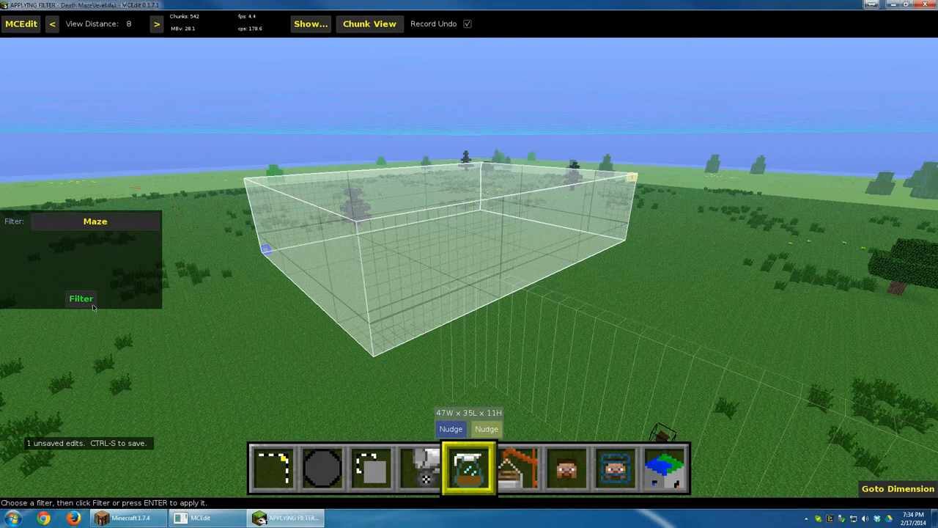
left_click(79, 299)
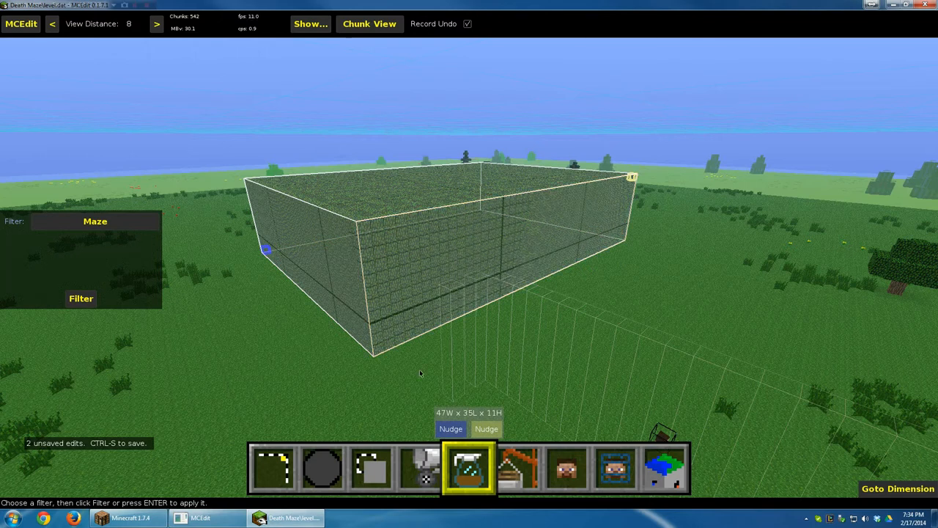
- Set Fill to replace Leaves (Permanent) with Nether Brick
left_click(416, 469)
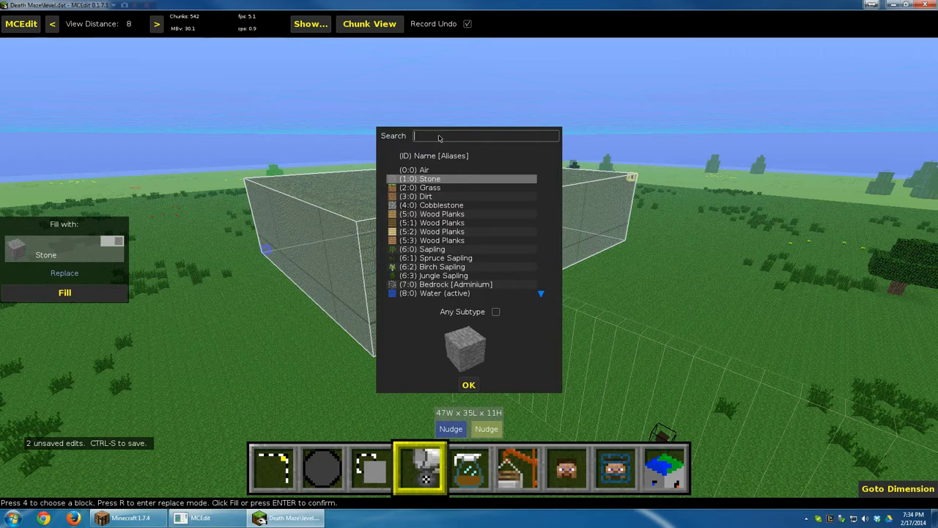
type("leave")
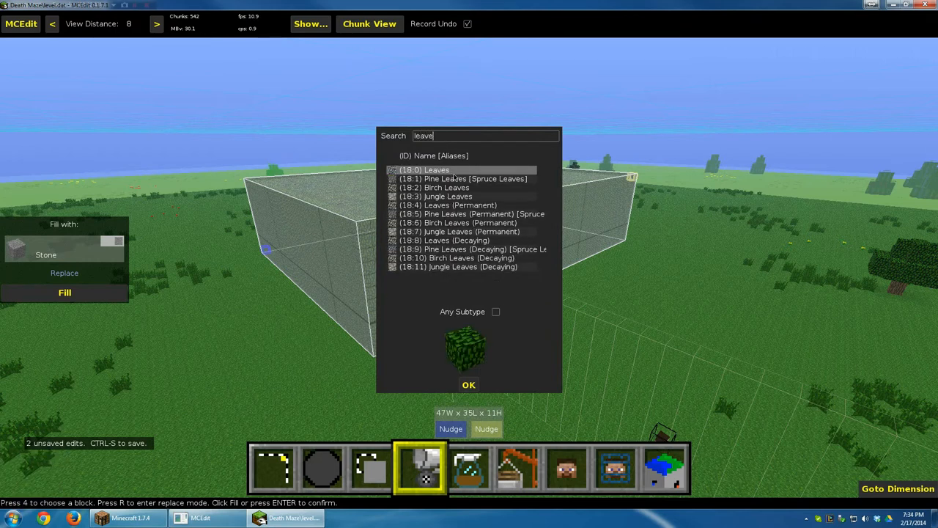
left_click(448, 205)
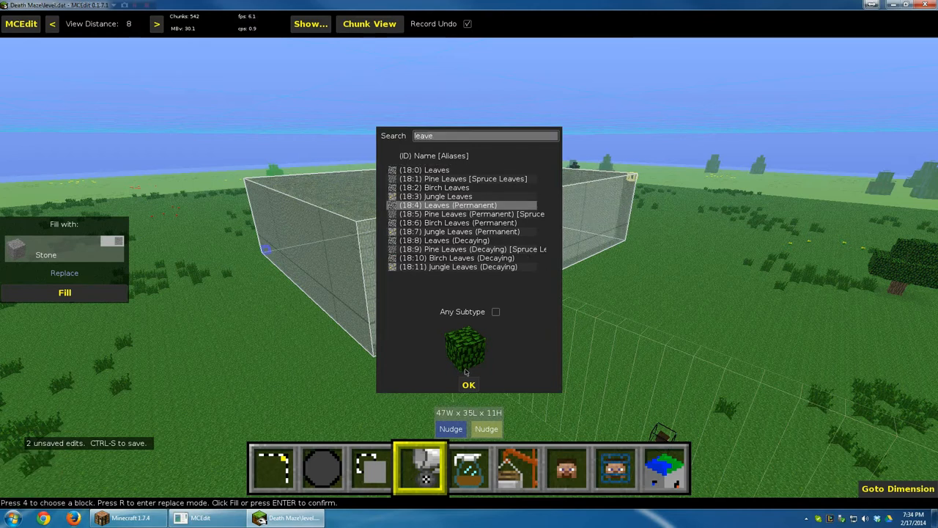
left_click(469, 384)
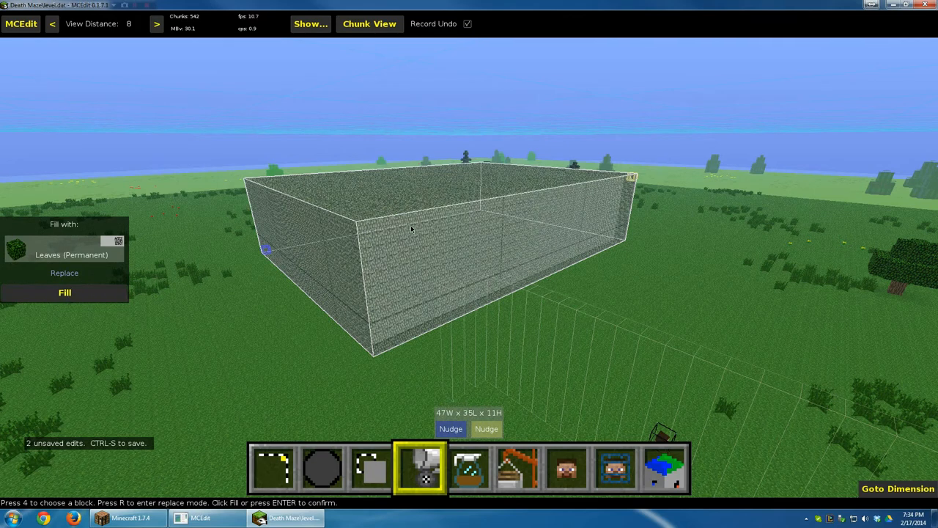
mouse_move(64, 272)
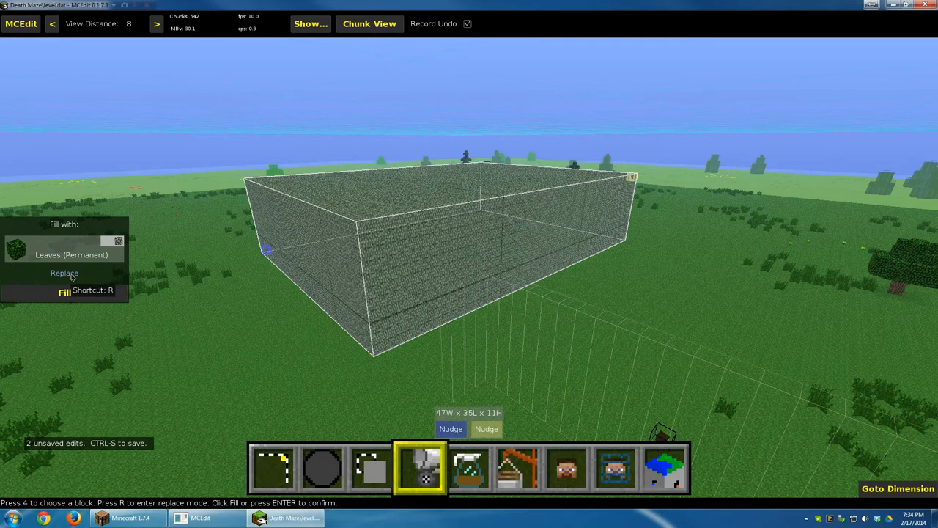
left_click(65, 272)
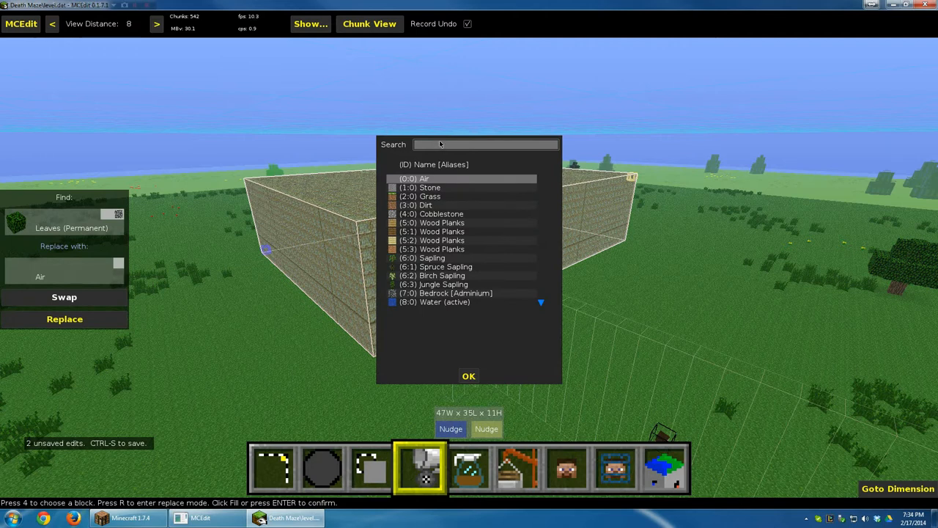
left_click(487, 143)
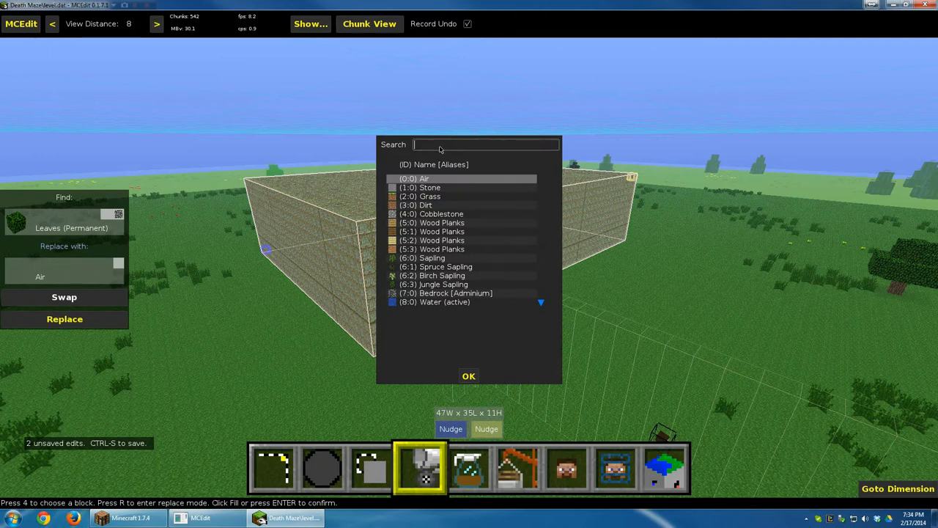
type("nether")
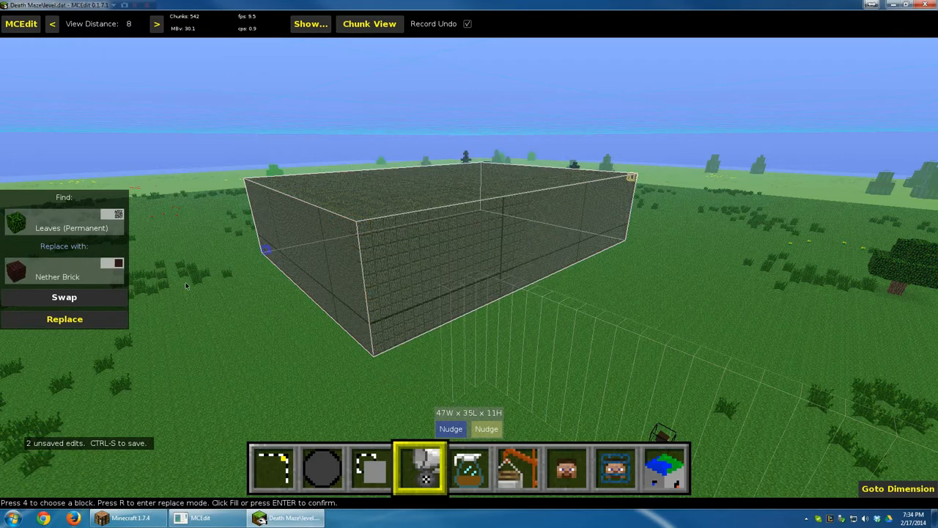
mouse_move(64, 320)
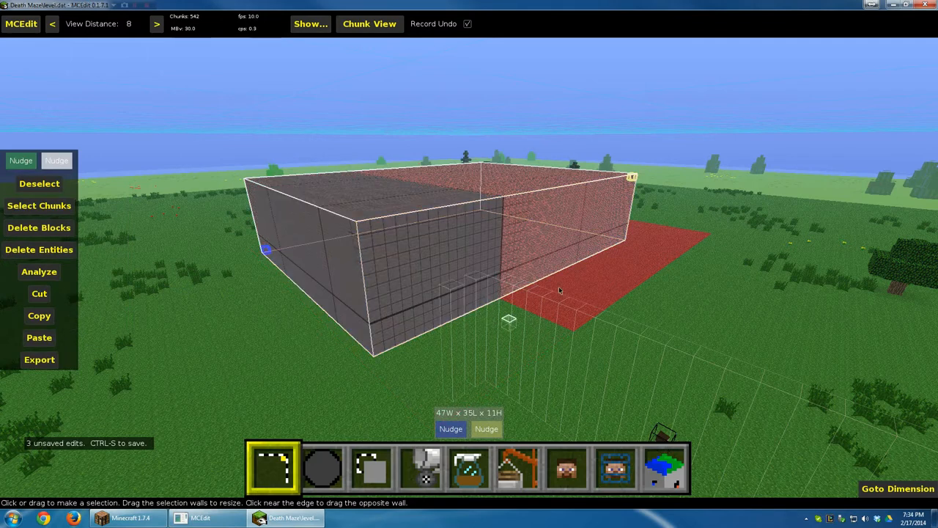
mouse_move(516, 316)
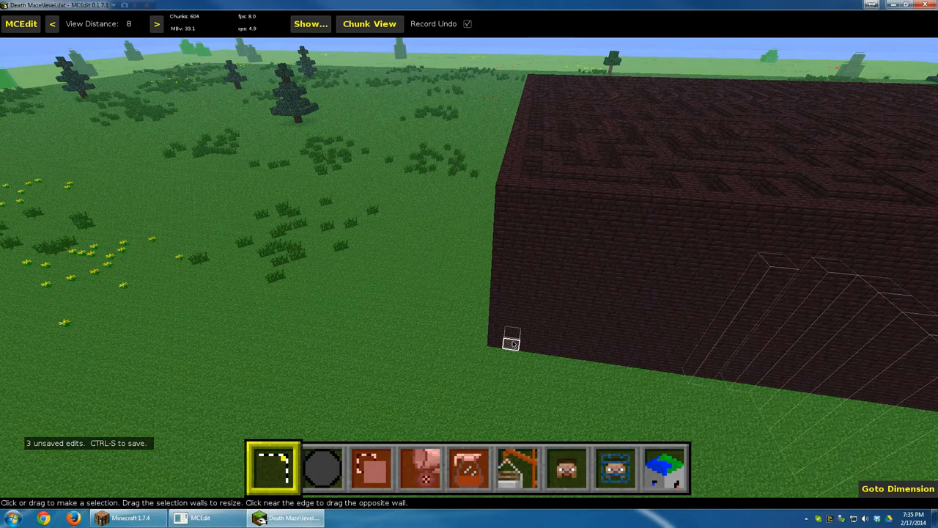
- Select a 1×1×5 column in the maze's outer wall and delete it to make an entrance
left_click(512, 343)
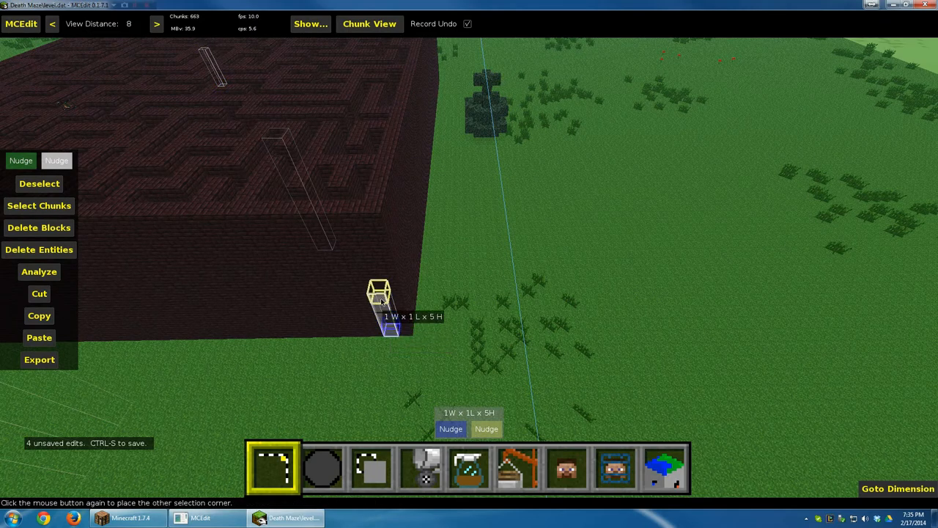
left_click(38, 227)
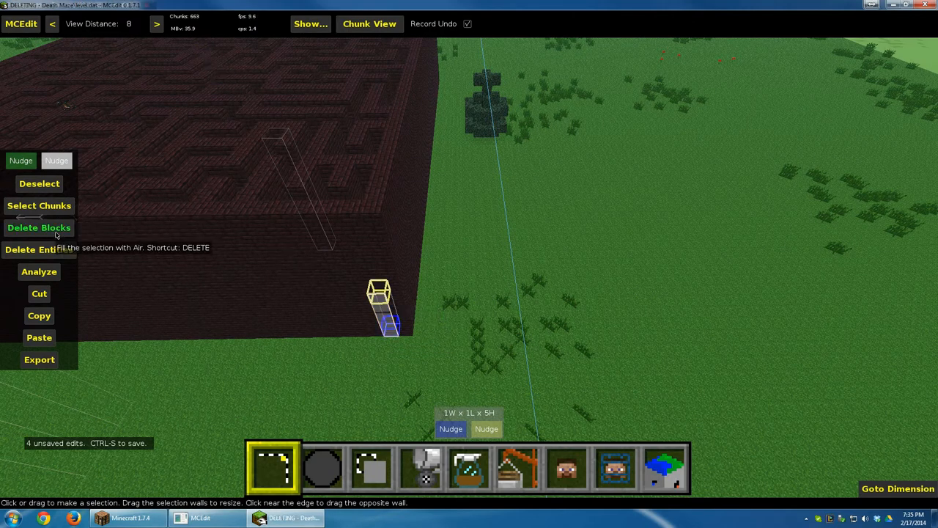
left_click(38, 228)
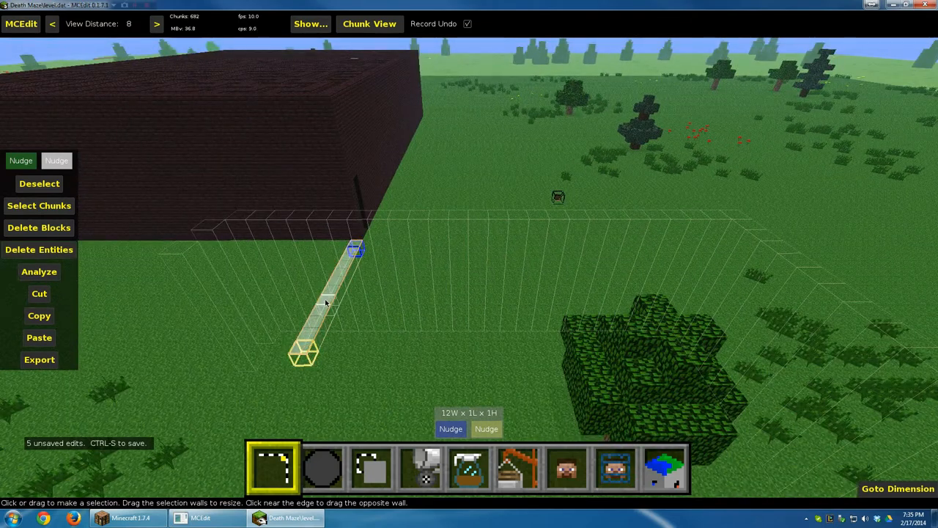
- Select a 12-tall strip in front of the maze and fill it with Nether Brick
left_click_drag(354, 249, 322, 105)
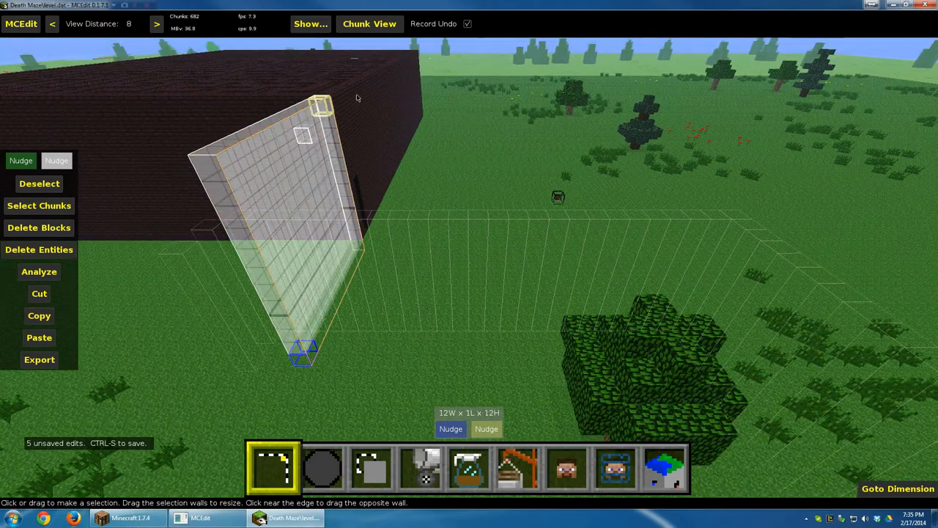
mouse_move(422, 469)
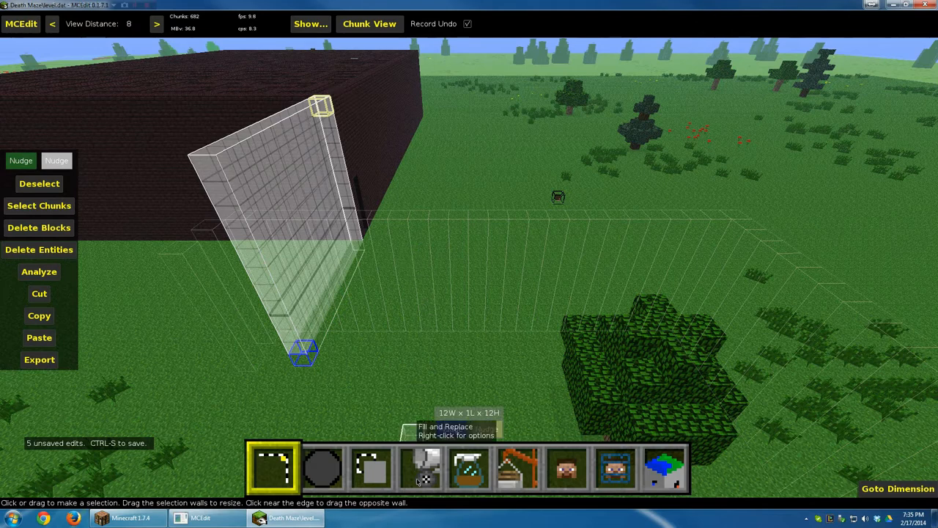
left_click(420, 469)
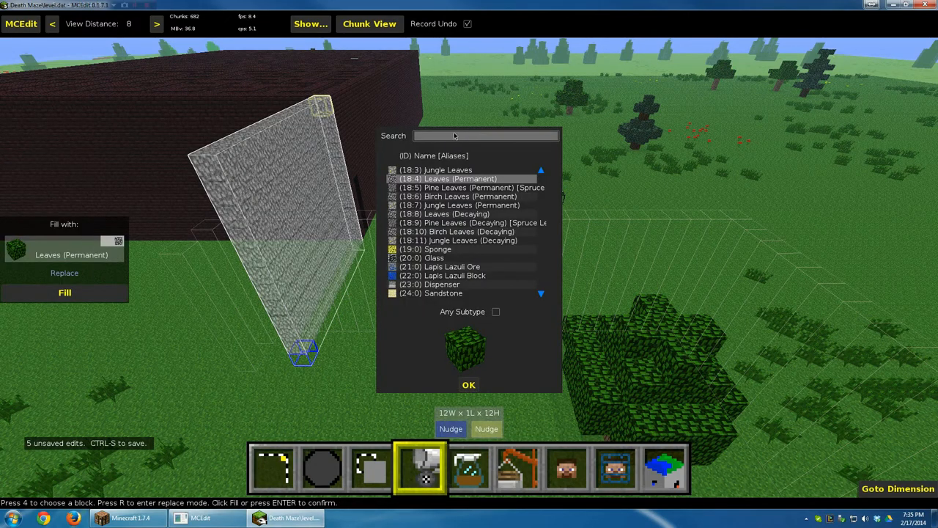
type("nether")
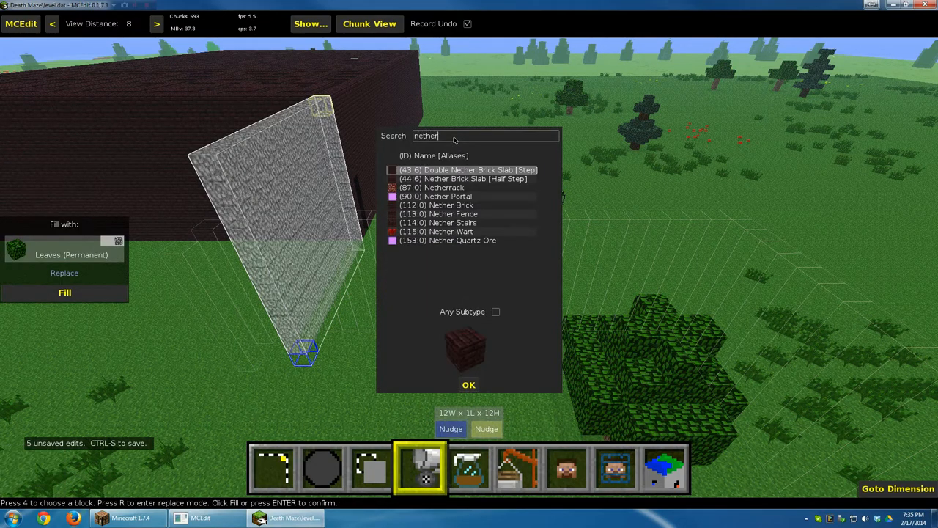
left_click(469, 384)
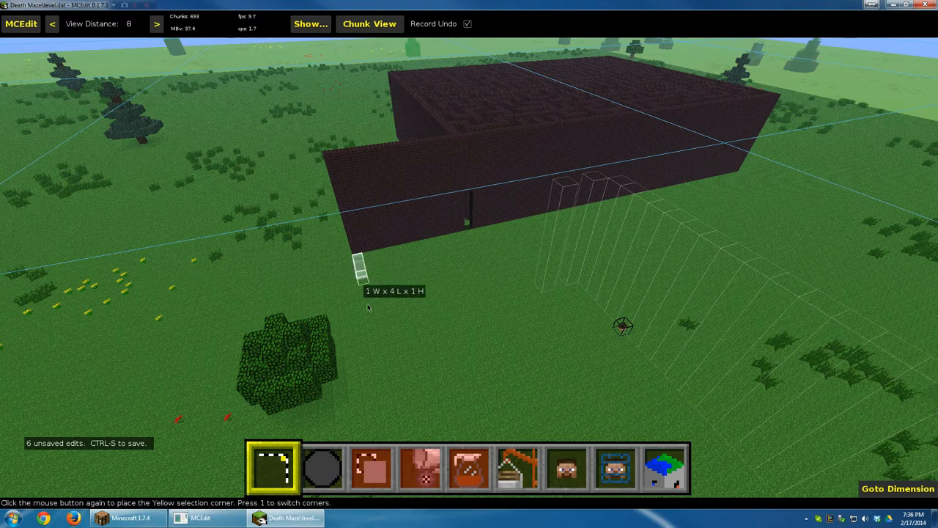
- Fill a tall wall volume beside the maze with Nether Brick
left_click_drag(366, 285, 381, 403)
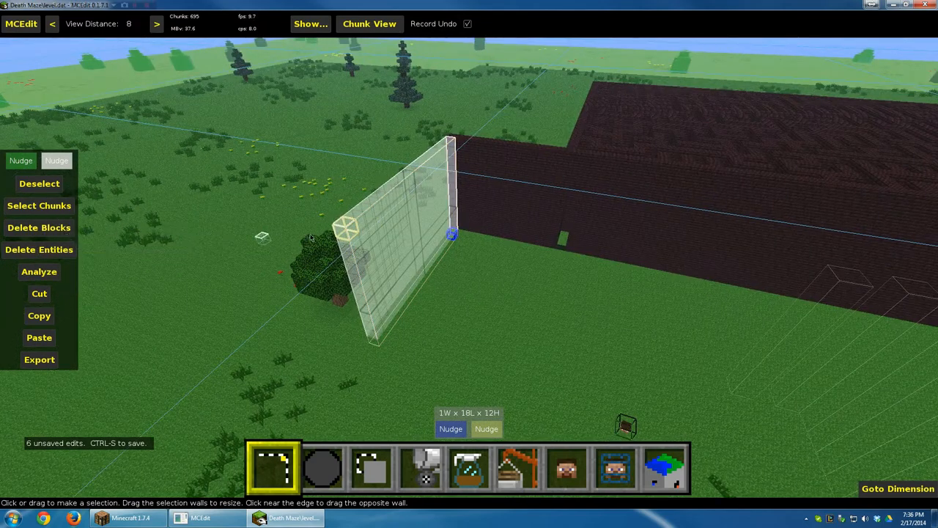
mouse_move(422, 472)
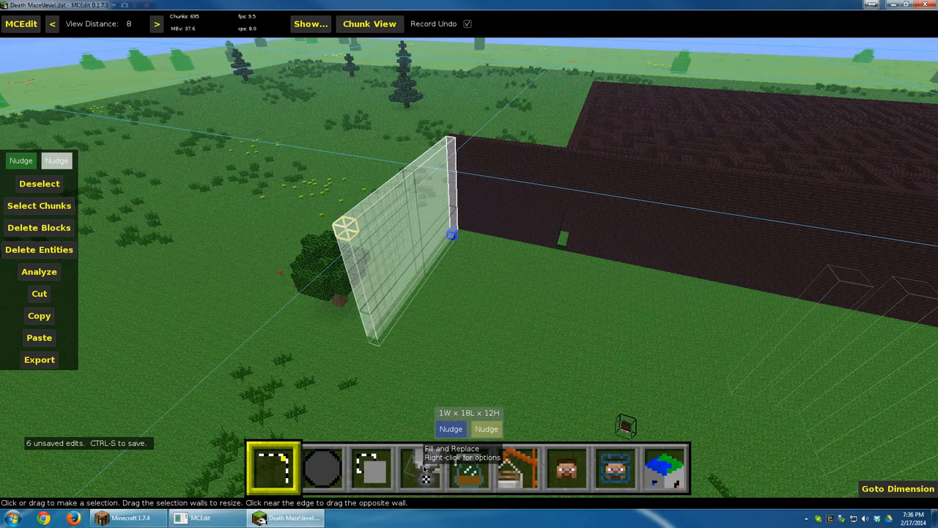
left_click(423, 475)
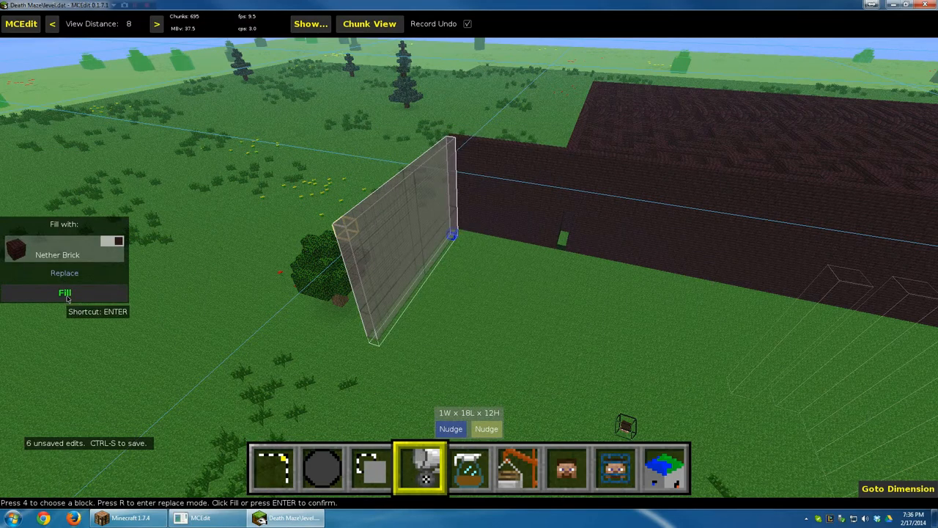
left_click(64, 293)
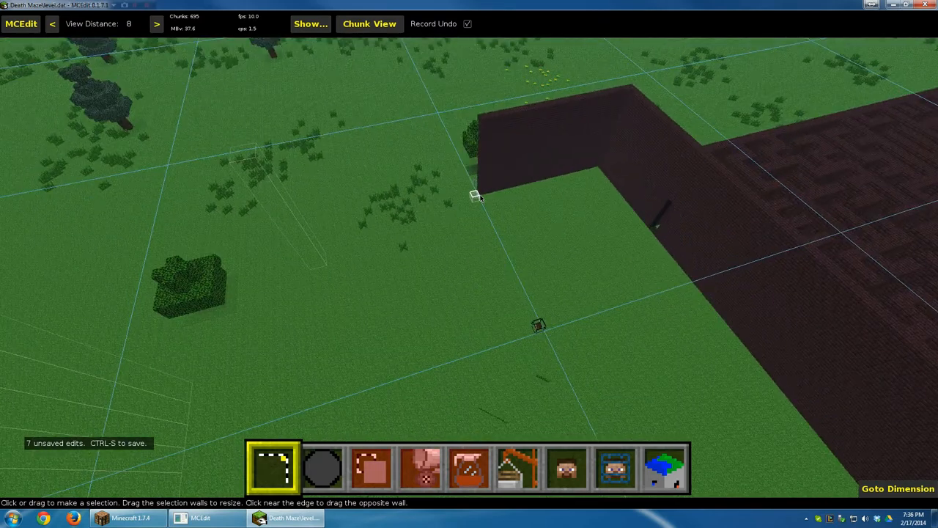
- Fill a long ground strip as another Nether Brick wall and mark the next 17-long, 12-tall volume
left_click_drag(476, 196, 537, 329)
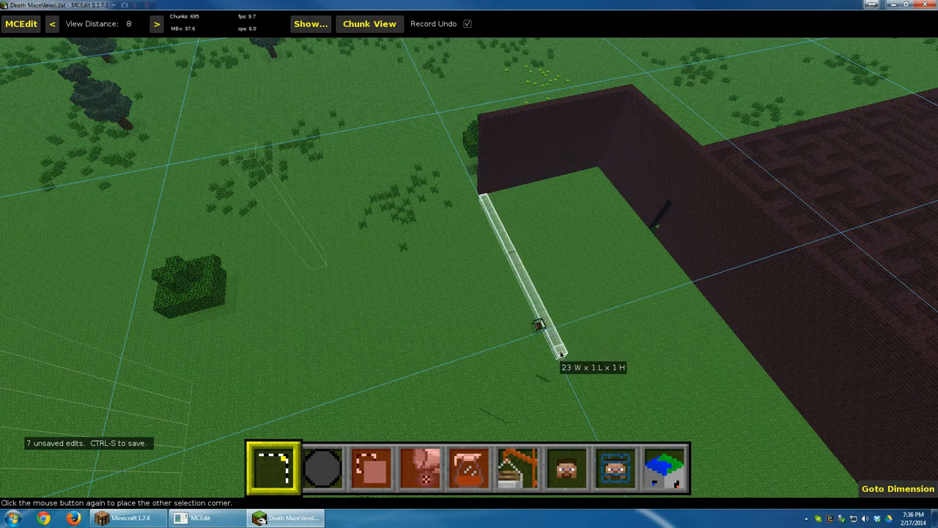
left_click(560, 352)
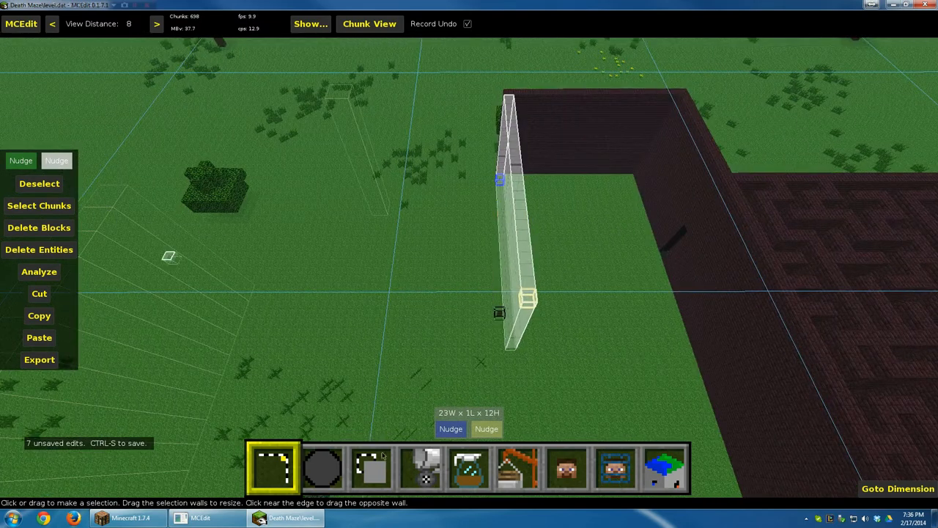
left_click(419, 477)
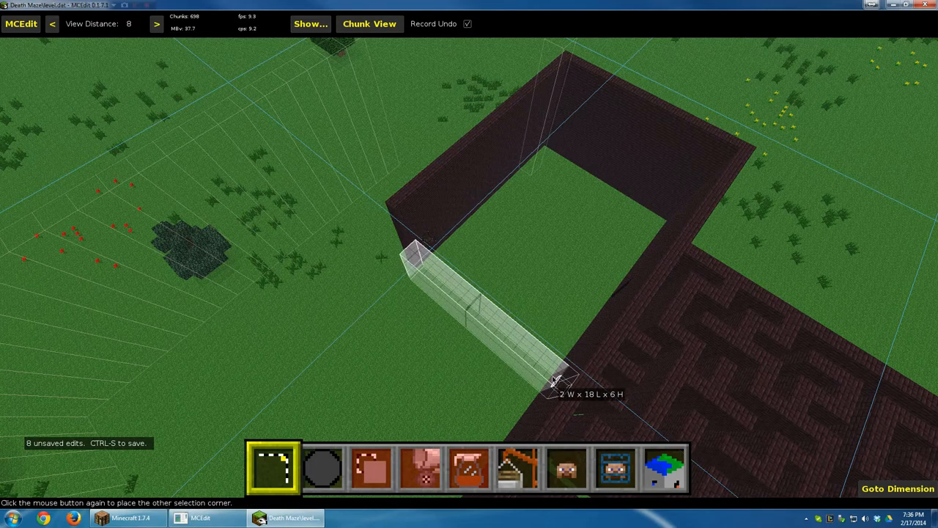
left_click(554, 384)
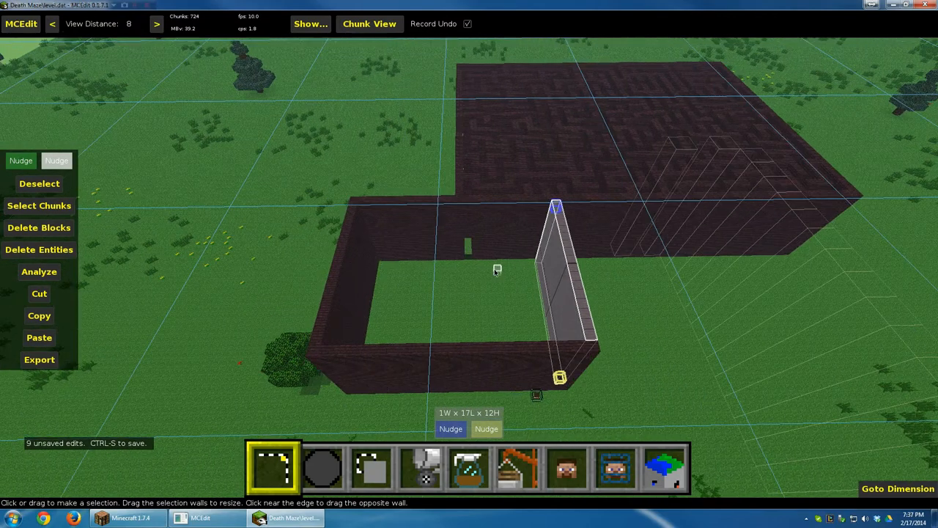
mouse_move(506, 365)
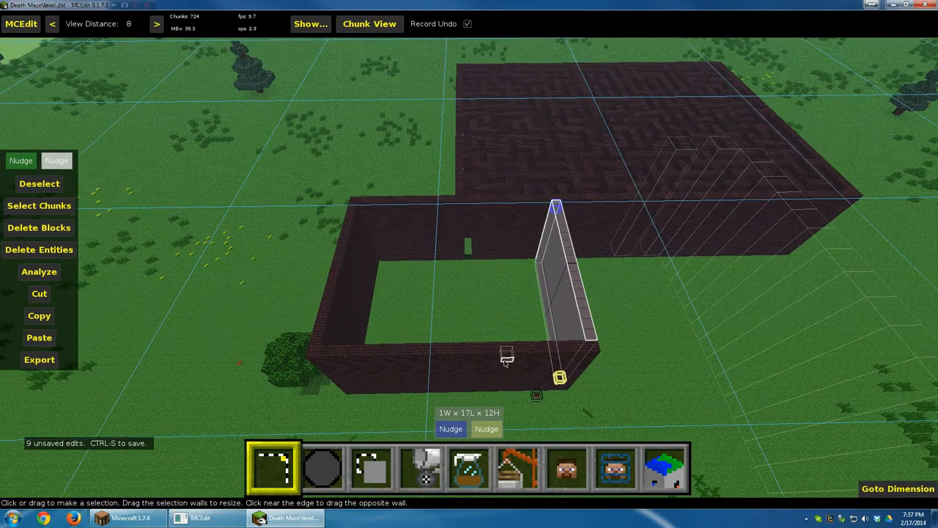
mouse_move(617, 475)
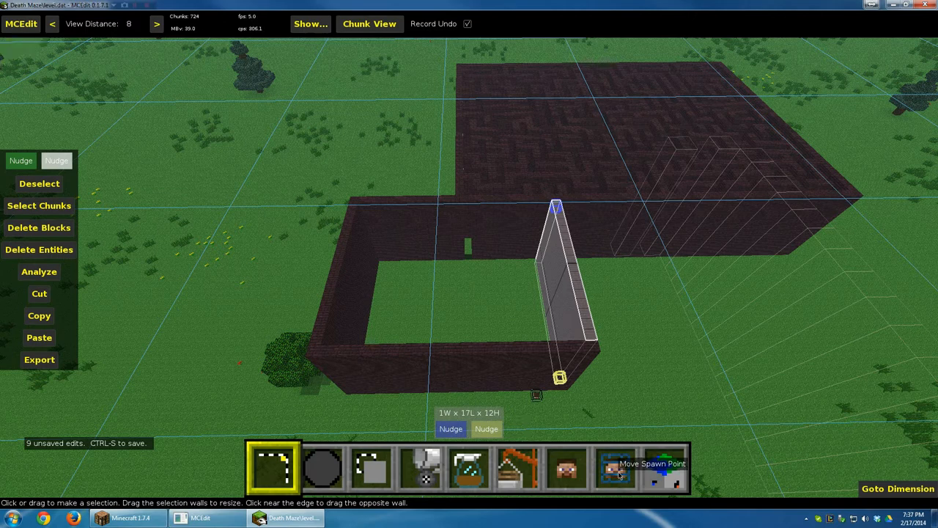
- Move the spawn point and the player into the walled courtyard
left_click(613, 481)
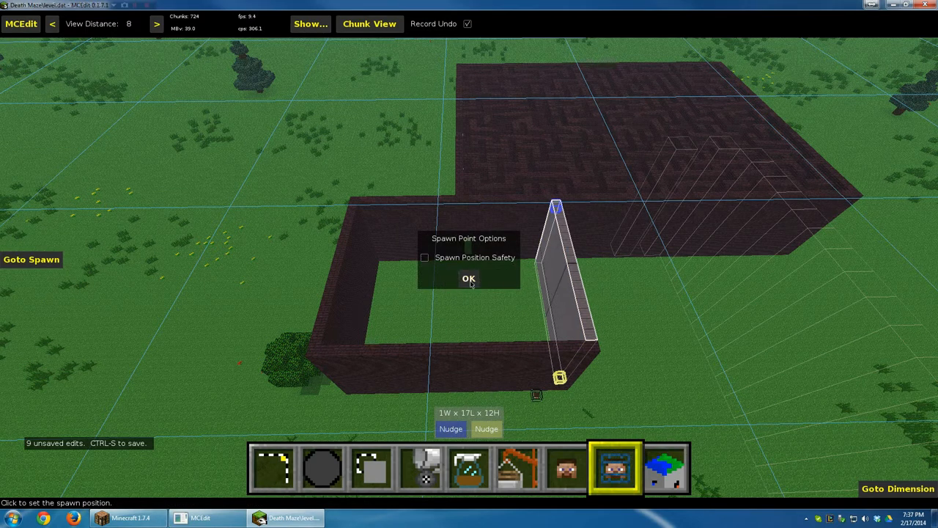
left_click(468, 278)
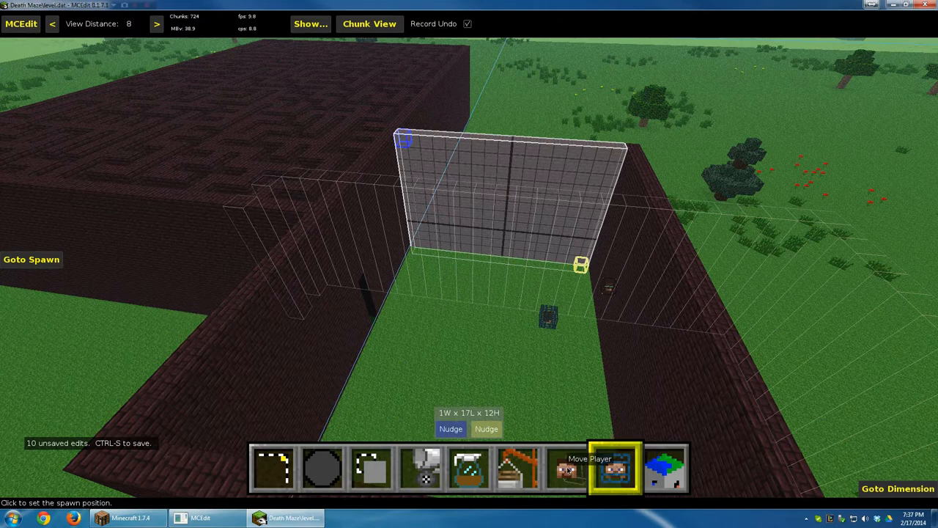
left_click(566, 472)
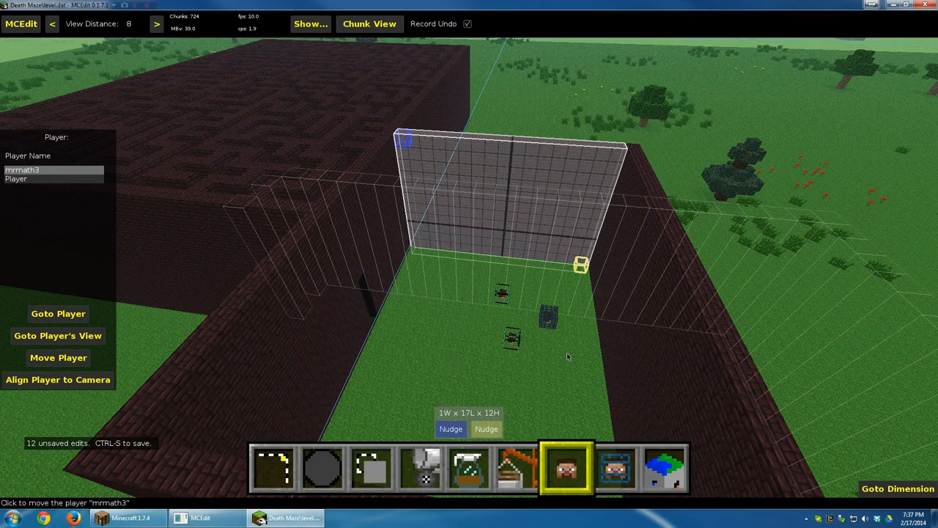
mouse_move(535, 331)
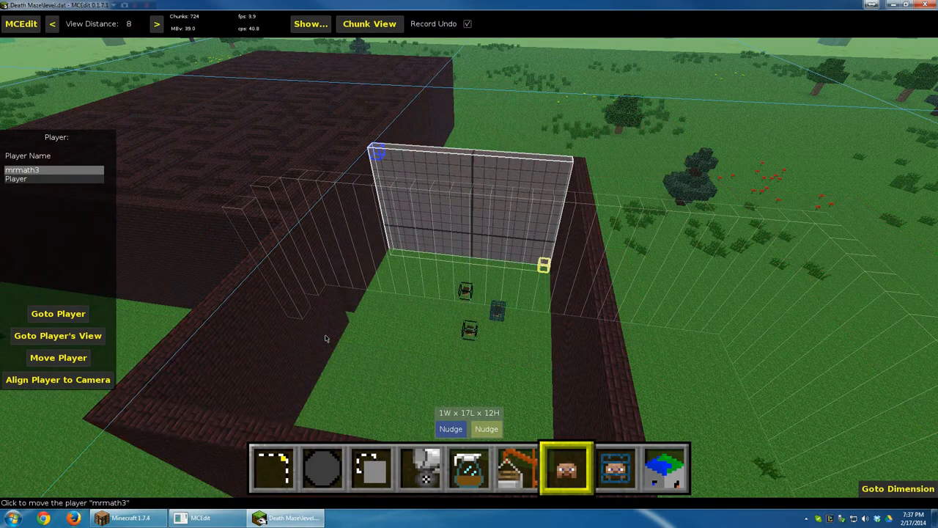
left_click(22, 26)
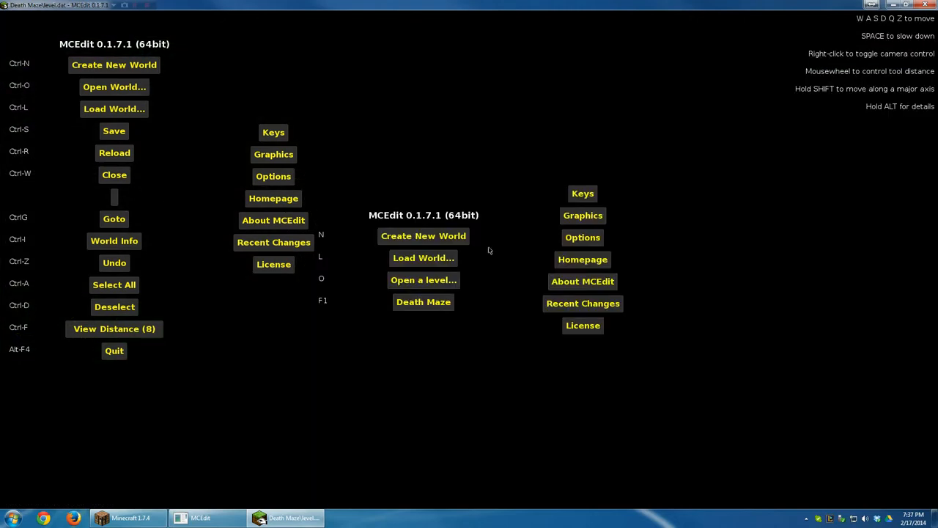
mouse_move(593, 123)
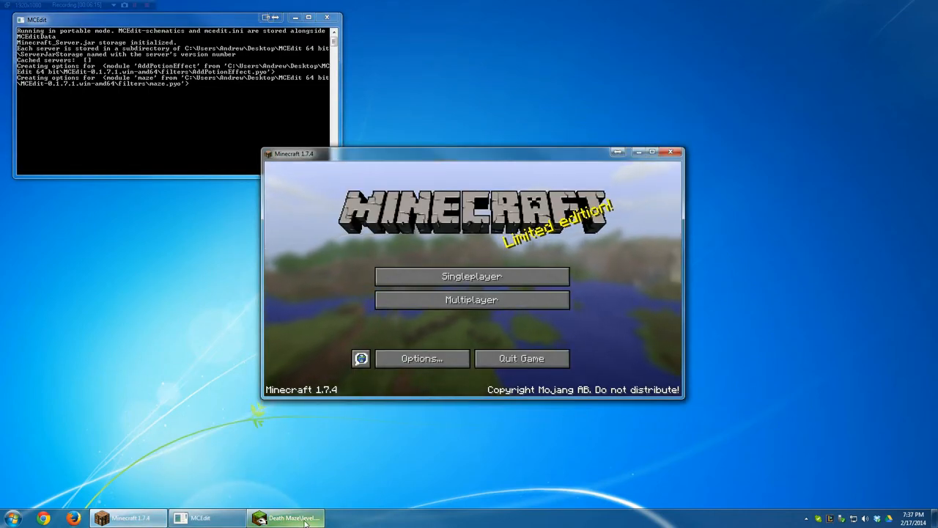
mouse_move(604, 281)
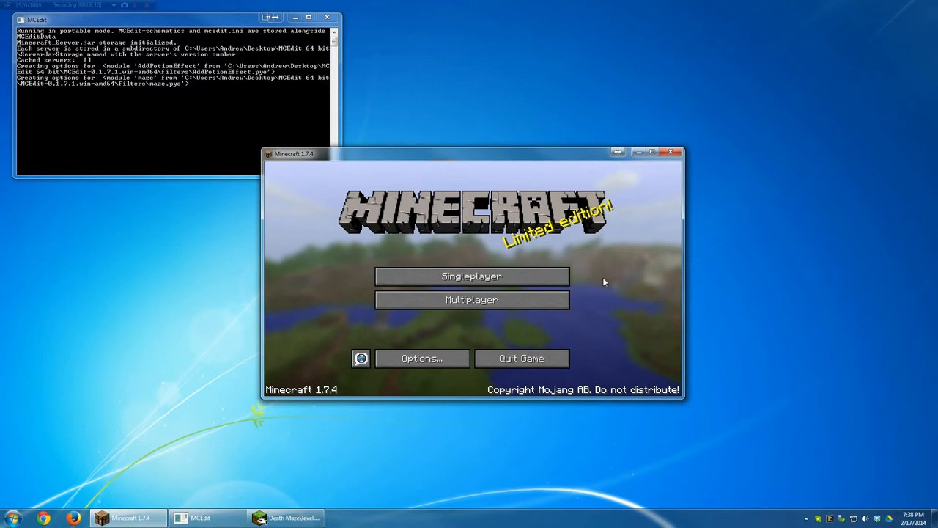
mouse_move(472, 276)
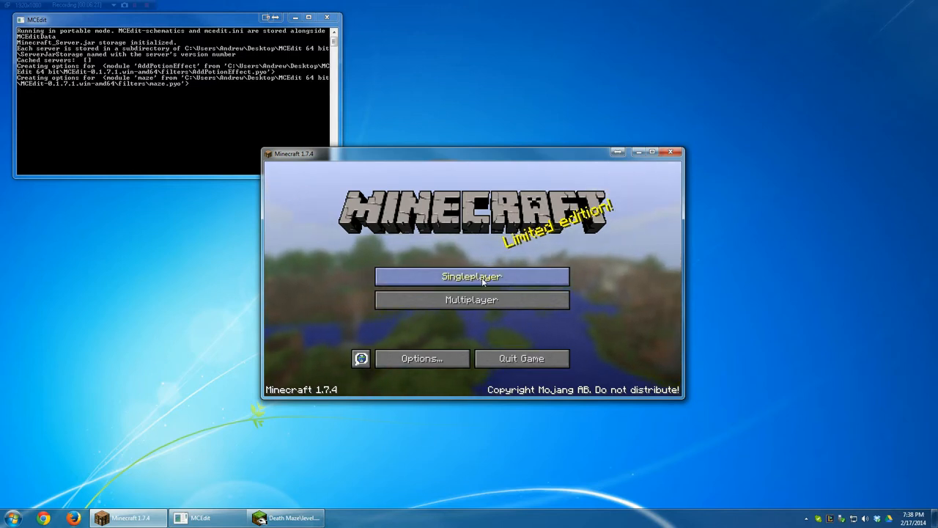
- Load the Death Maze world from singleplayer and switch the game to fullscreen
left_click(473, 275)
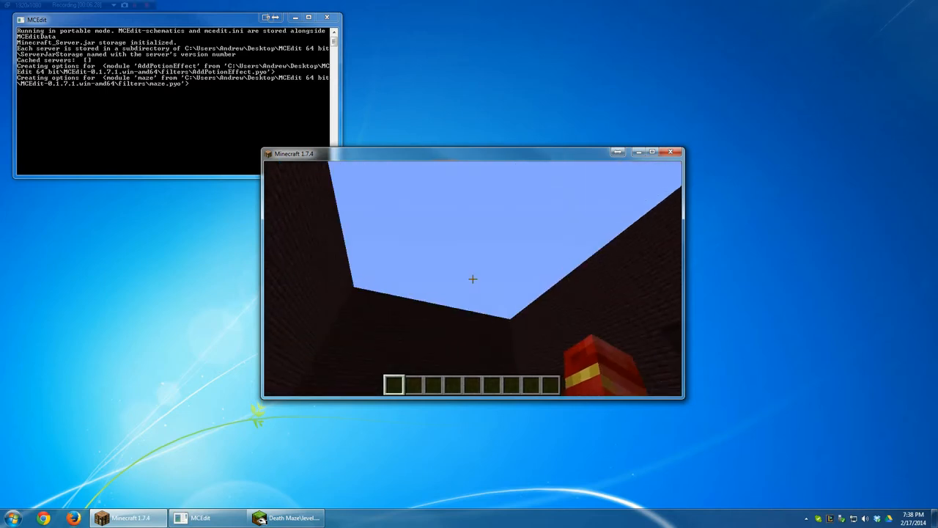
key("e")
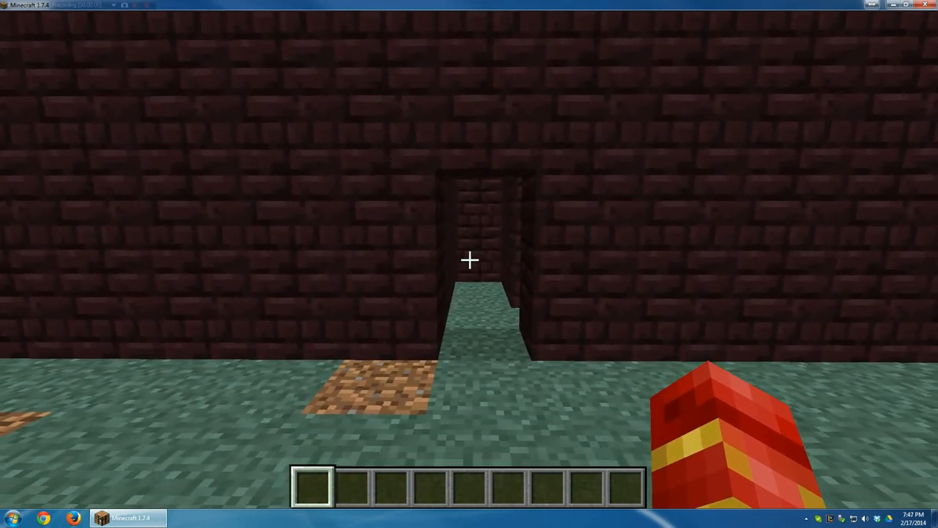
mouse_move(469, 258)
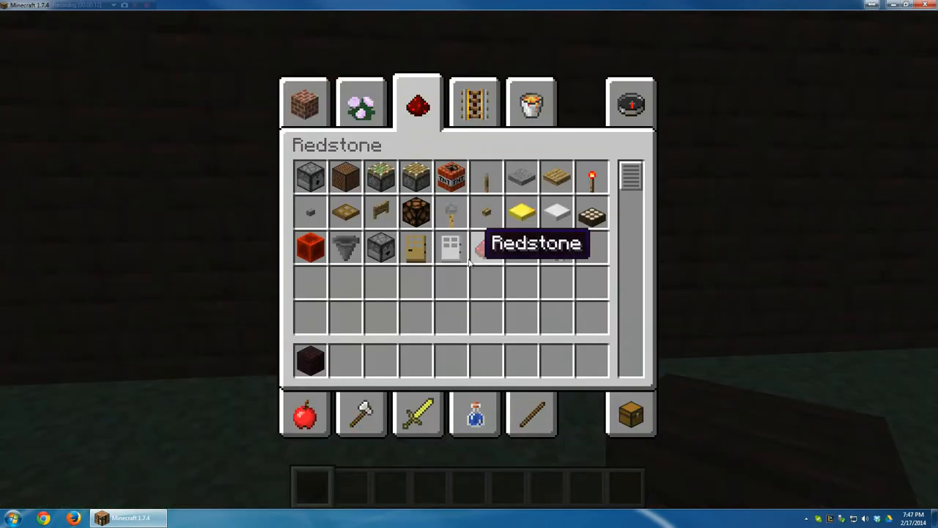
mouse_move(482, 158)
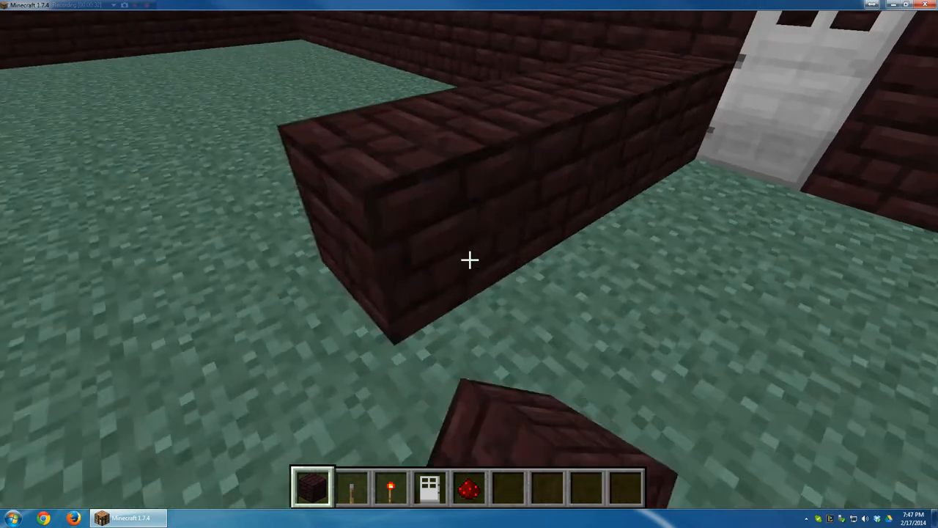
mouse_move(469, 258)
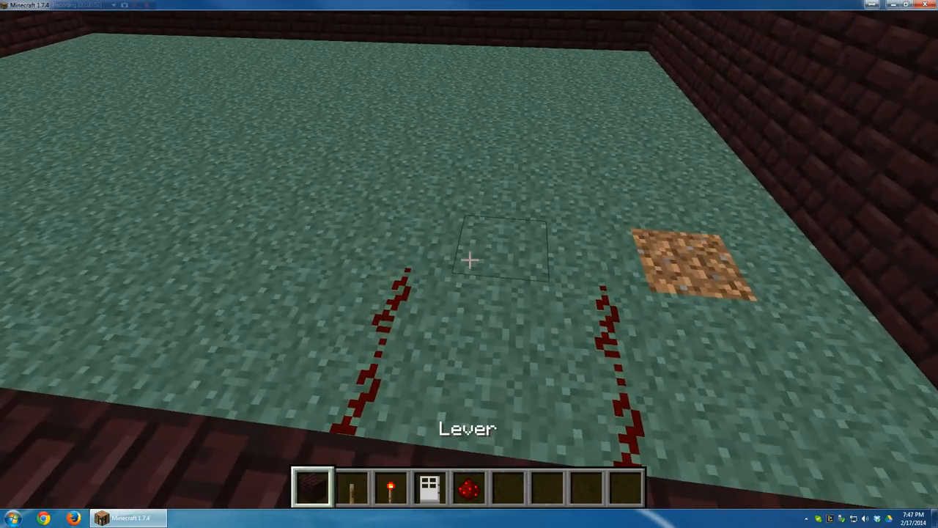
- Lay redstone dust trails and mount two levers on a low Nether Brick wall
left_click(469, 261)
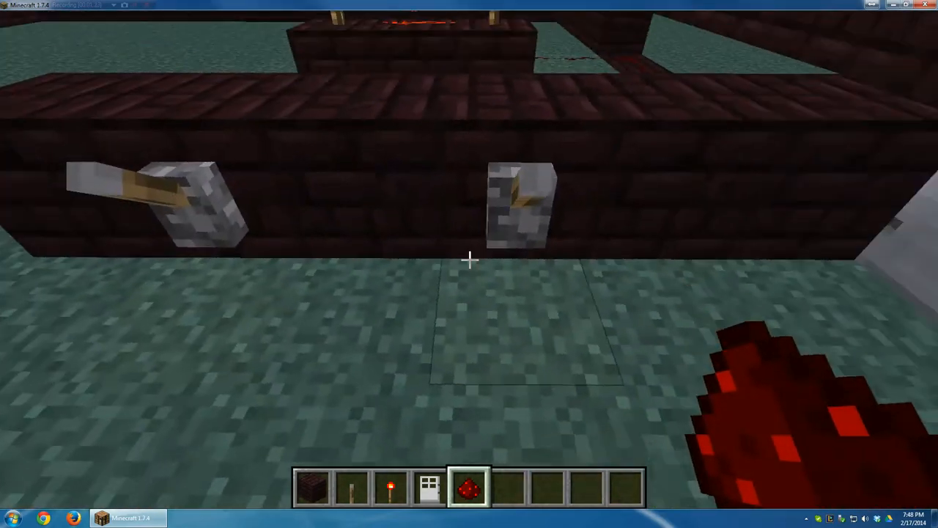
mouse_move(470, 264)
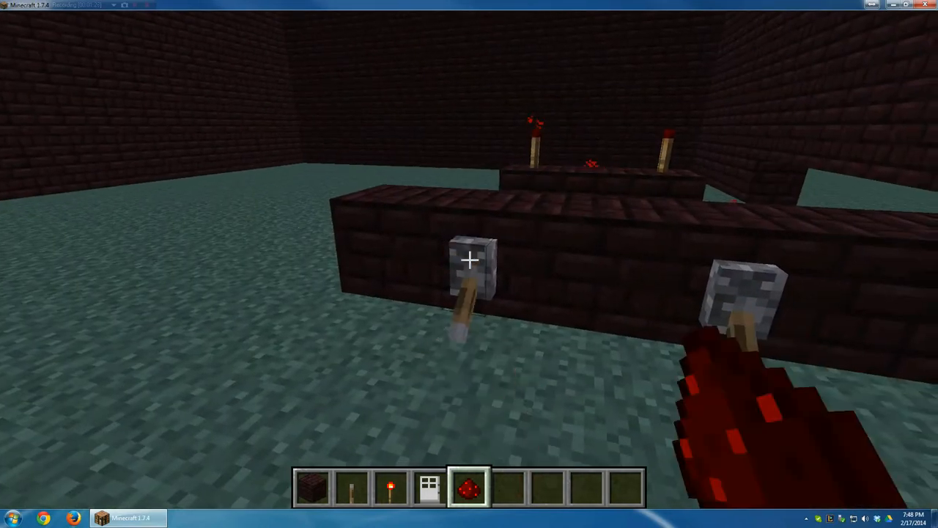
mouse_move(469, 264)
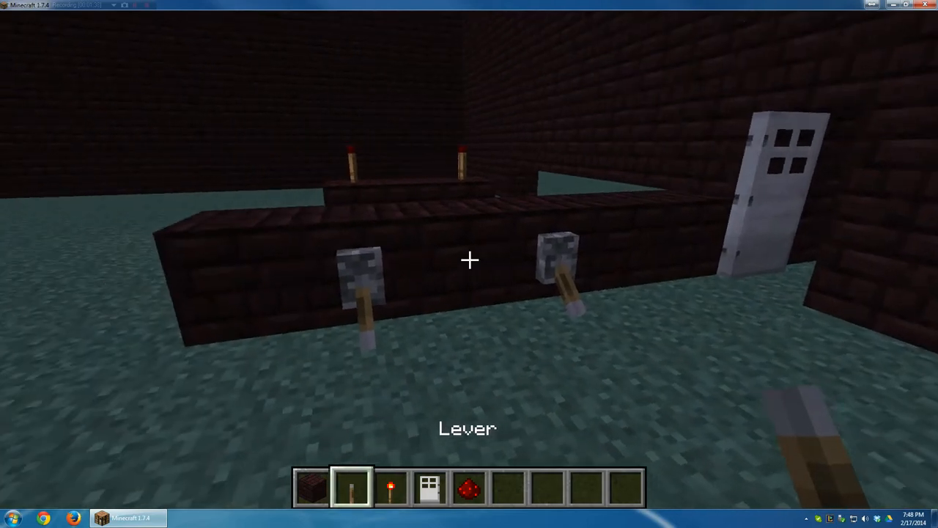
mouse_move(470, 264)
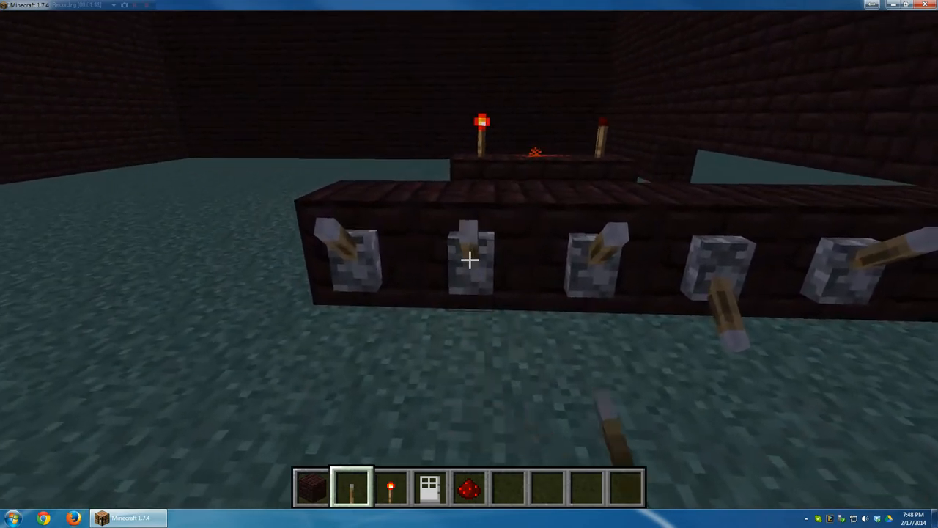
mouse_move(469, 264)
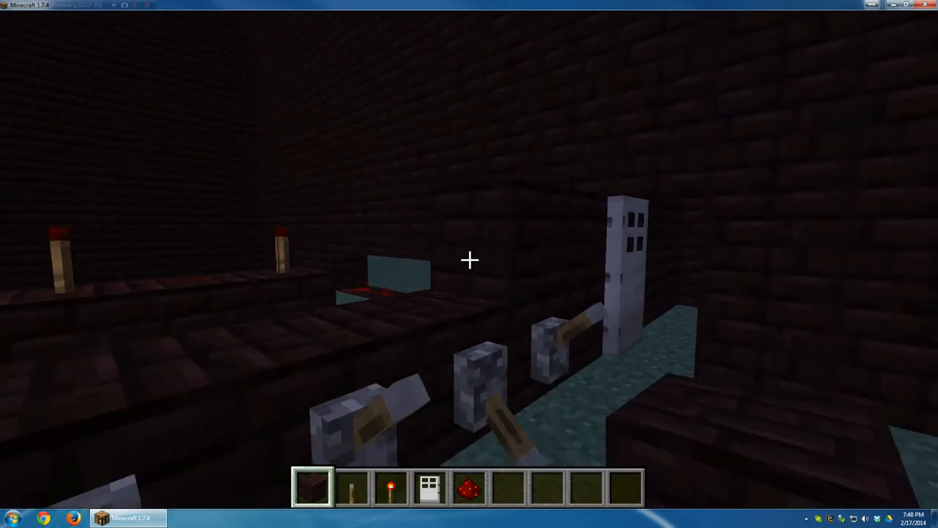
mouse_move(469, 261)
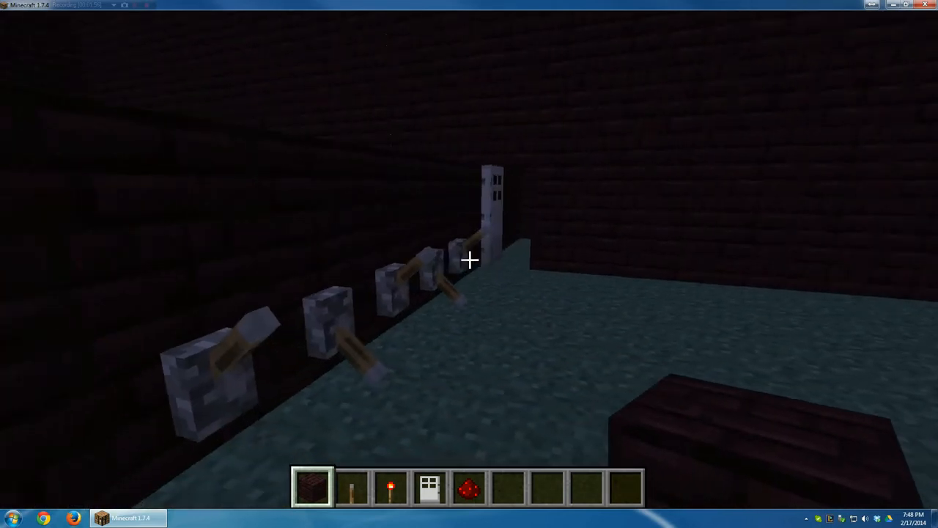
mouse_move(469, 261)
type("/tiu")
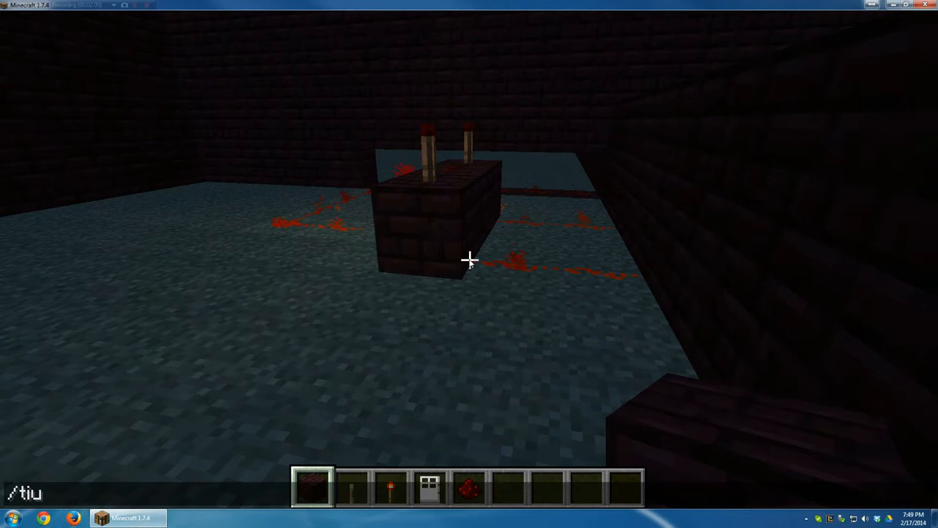
- Run /time set day, then /give for item 137 to obtain a command block
type("ime day")
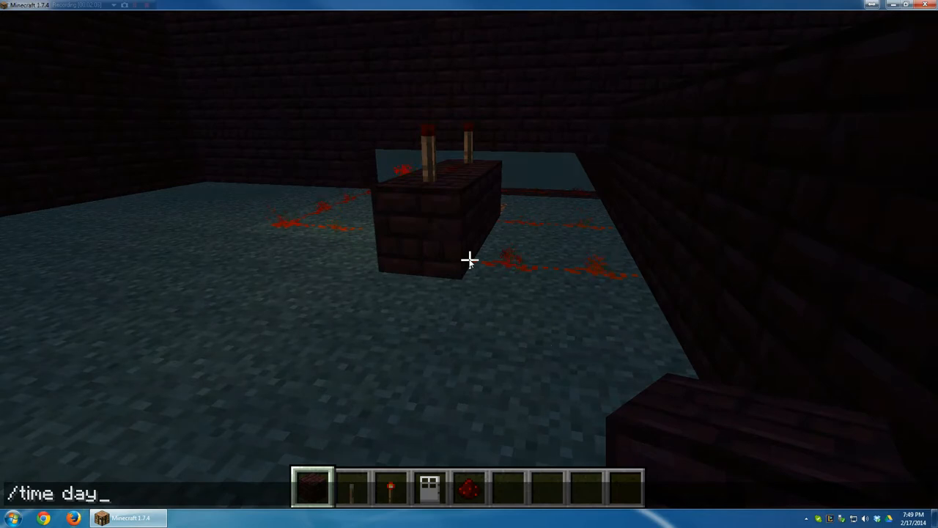
type("se")
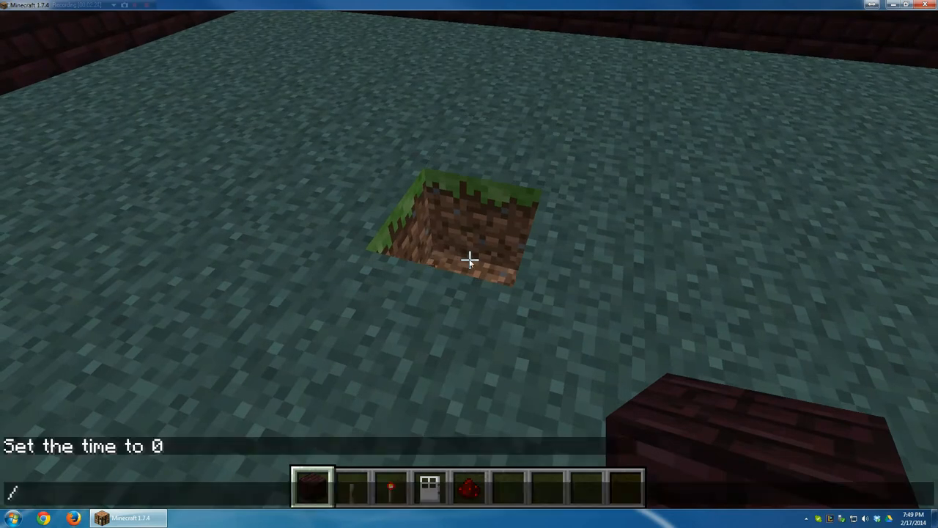
type("give mrmath3")
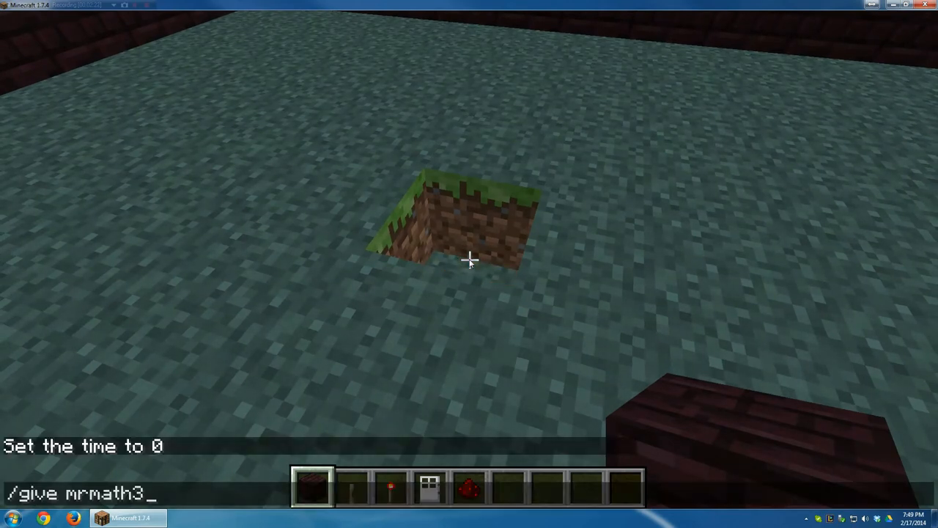
type("13")
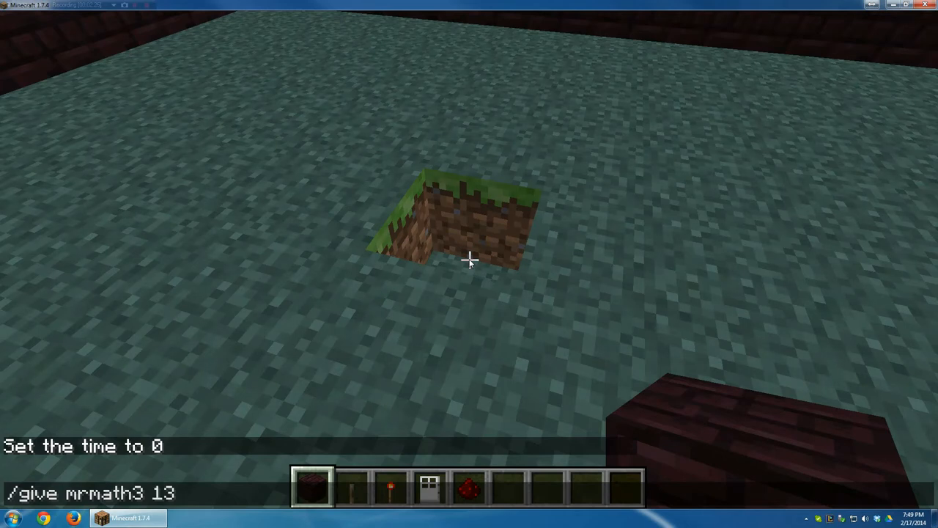
key("enter")
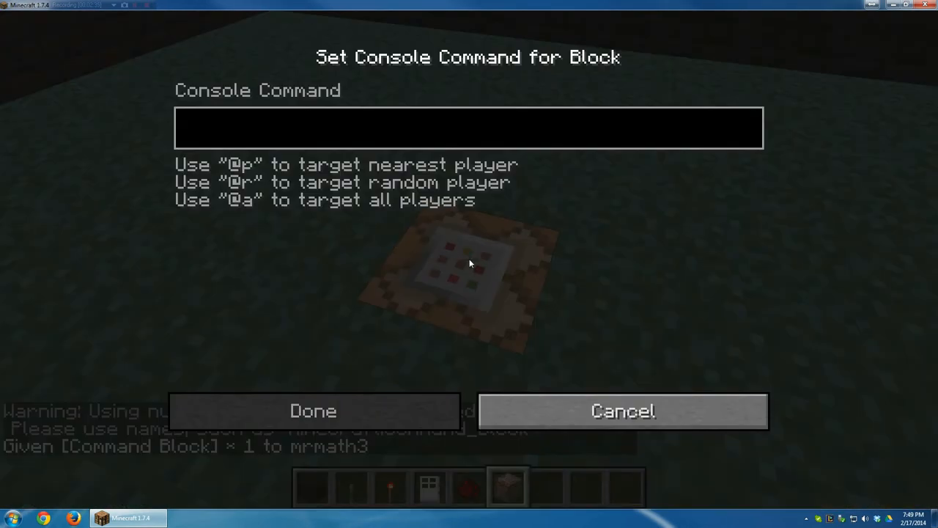
- Enter /time set 1000 into the command block's console and confirm it
type("/time set 1000")
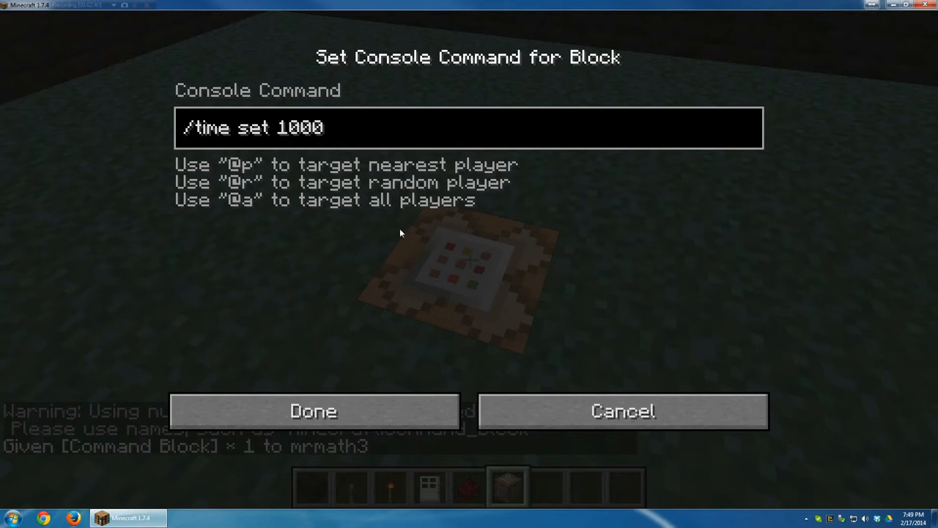
left_click(314, 410)
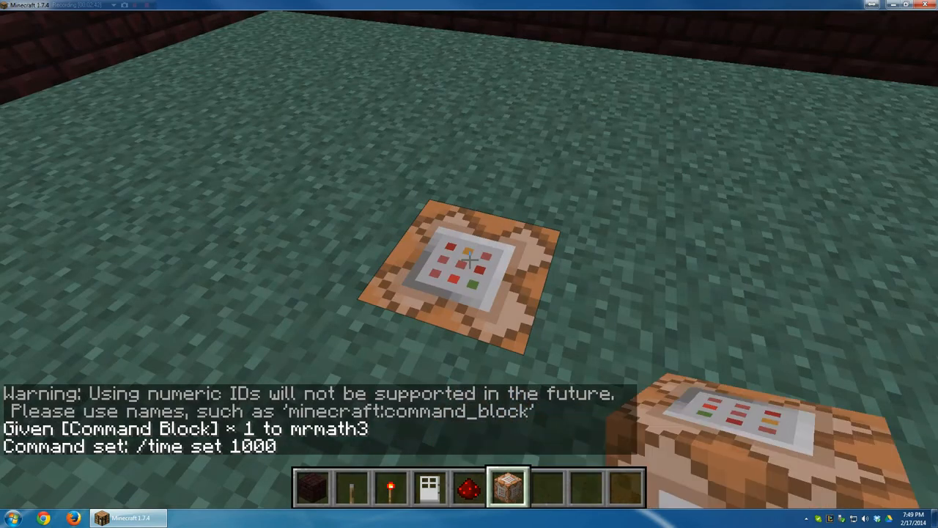
key("e")
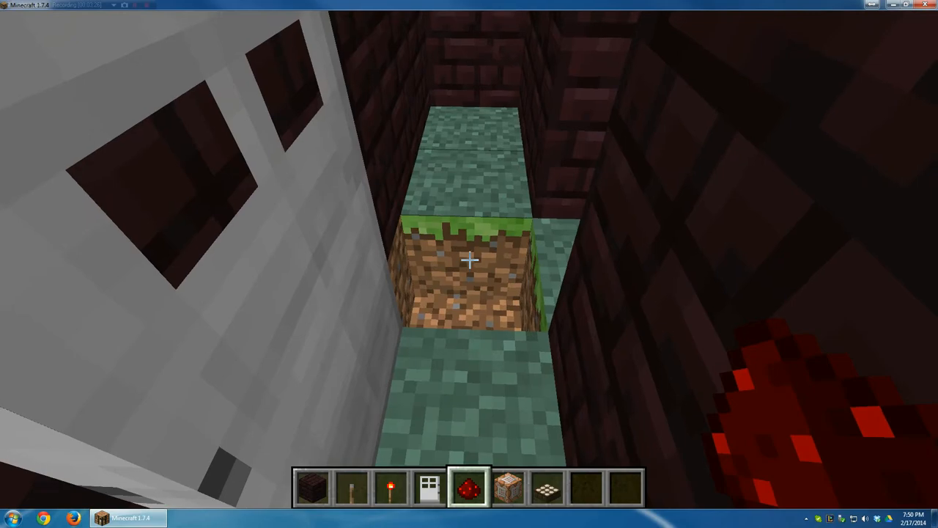
- Pick Soul Sand and another block from the creative inventory into the hotbar
key("e")
type("sou")
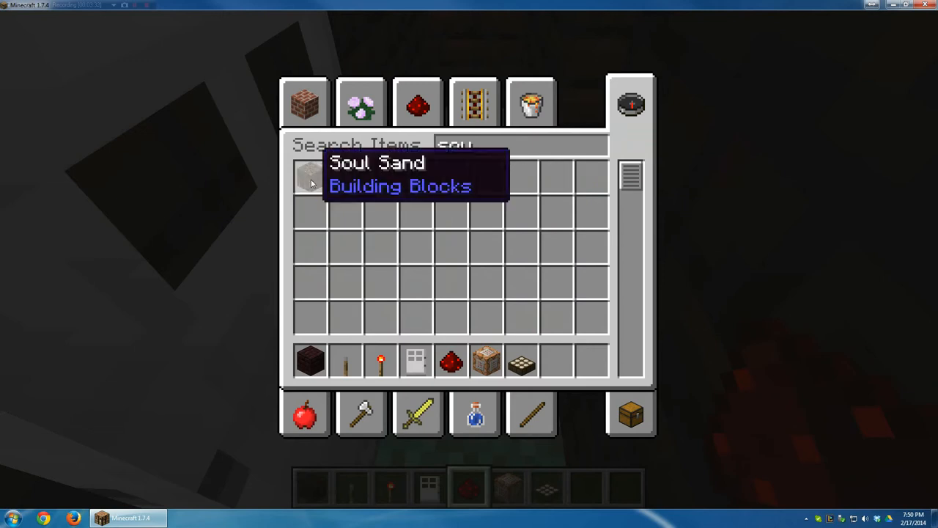
key("Escape")
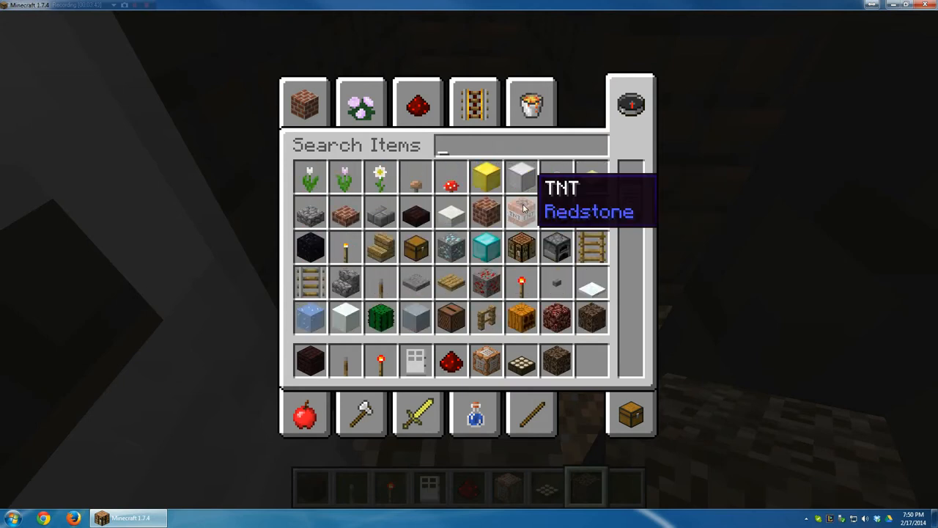
key("Escape")
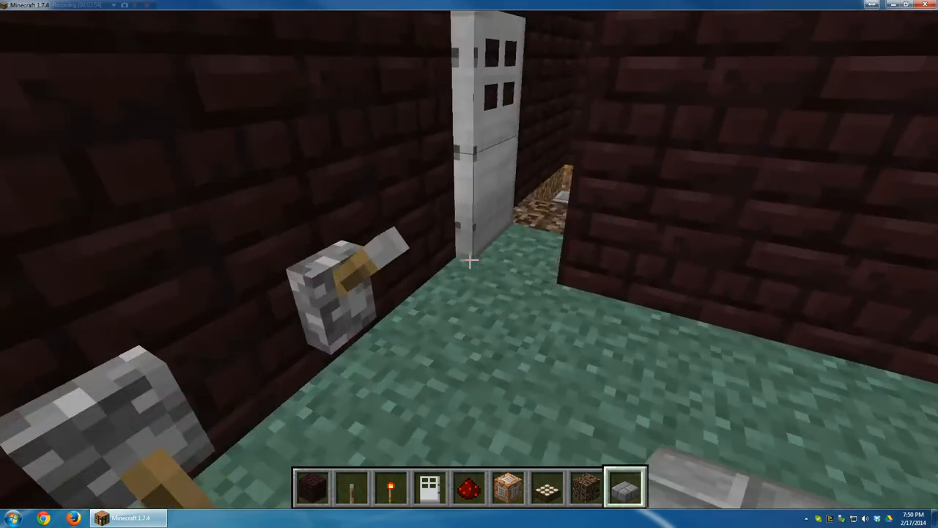
mouse_move(469, 261)
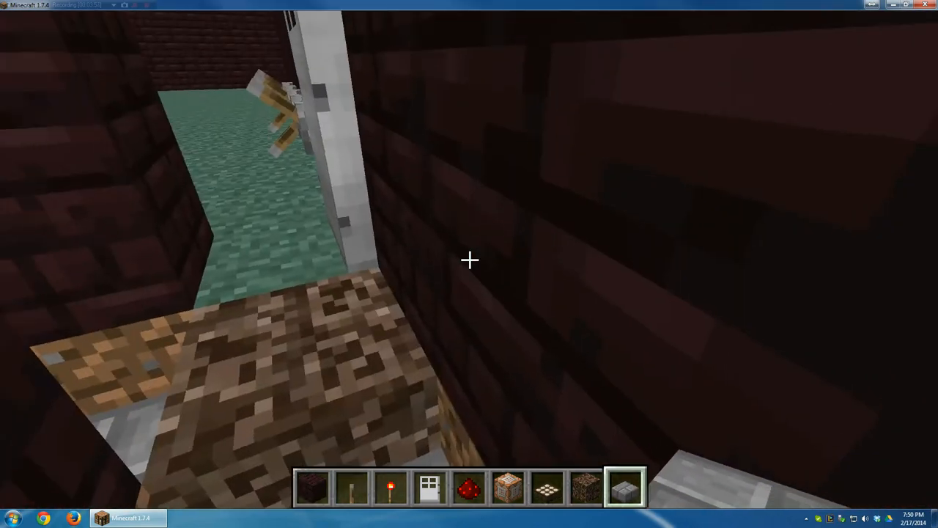
mouse_move(469, 259)
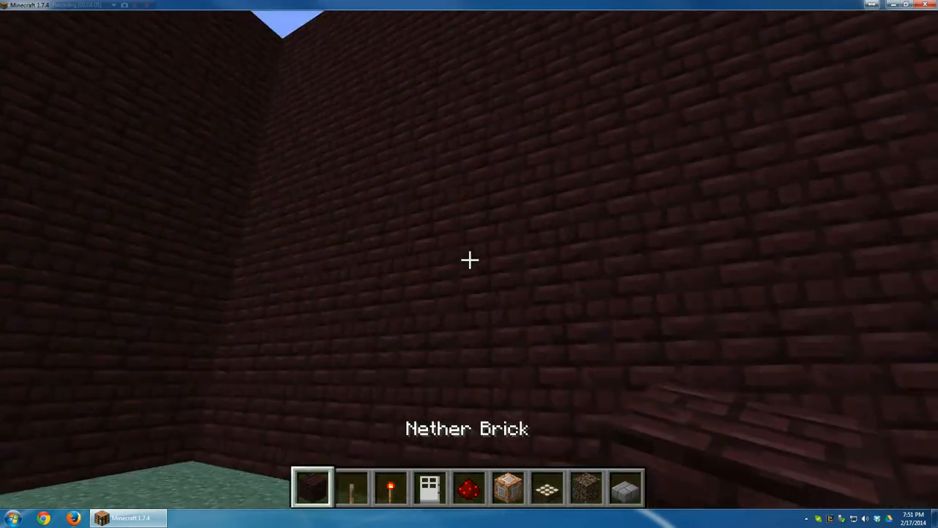
mouse_move(470, 263)
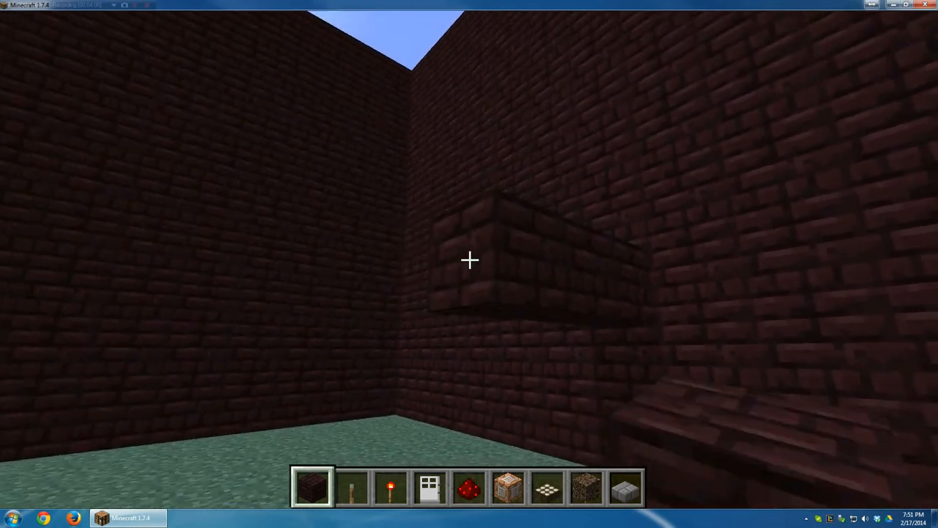
mouse_move(469, 259)
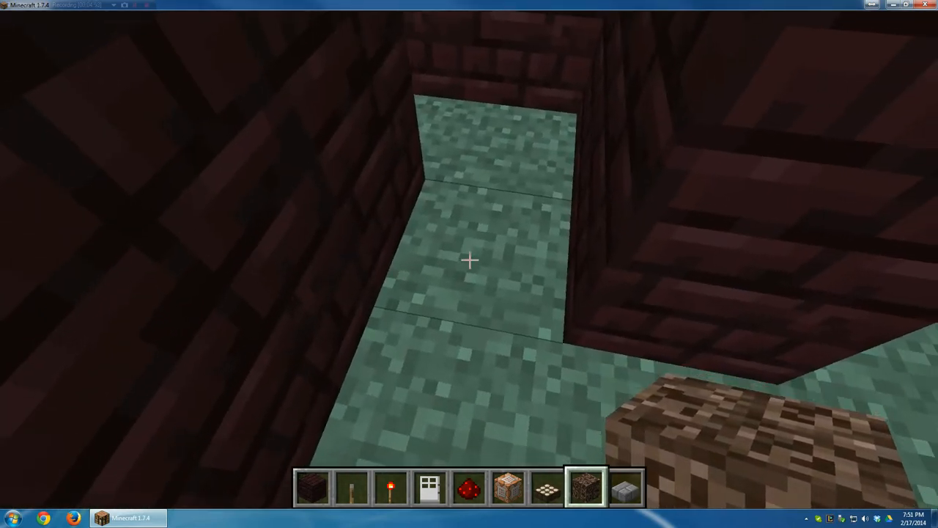
- Take a sign from the inventory (search 'sig'), place signs on the wall and finish editing
key("e")
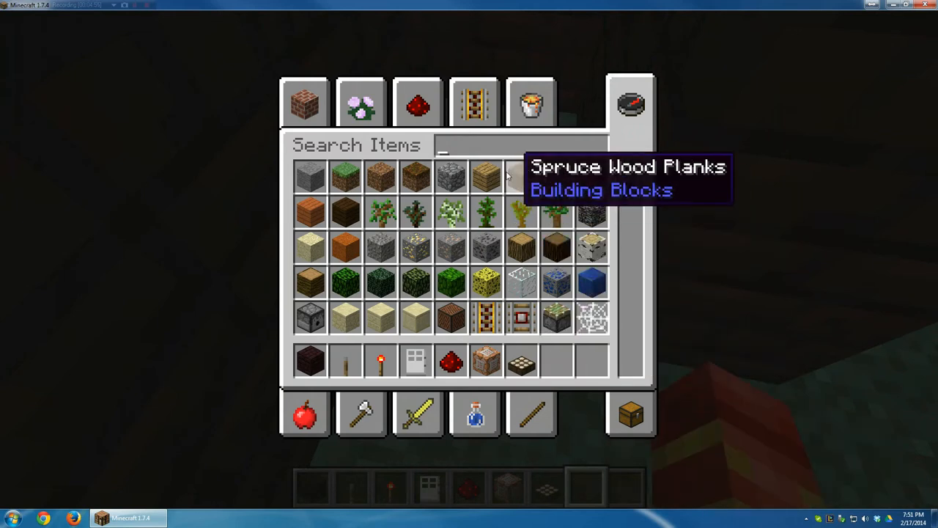
type("sig")
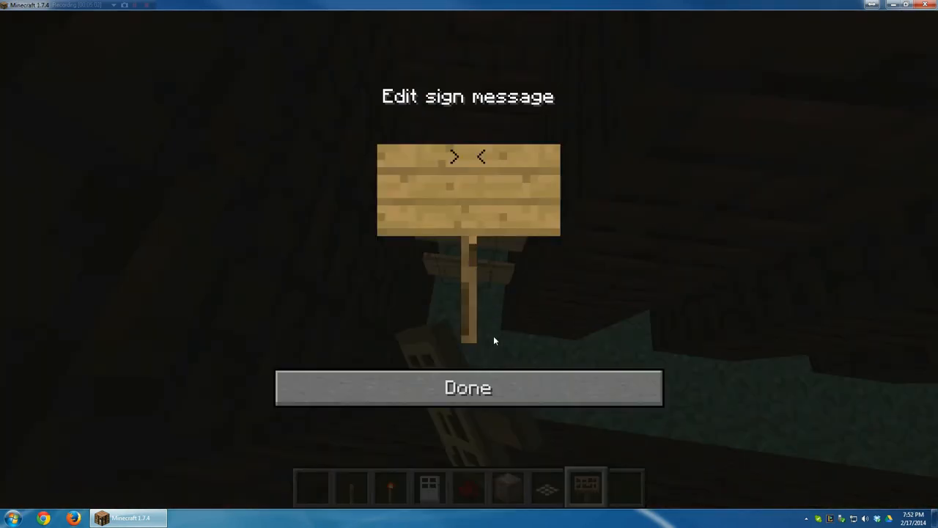
left_click(469, 387)
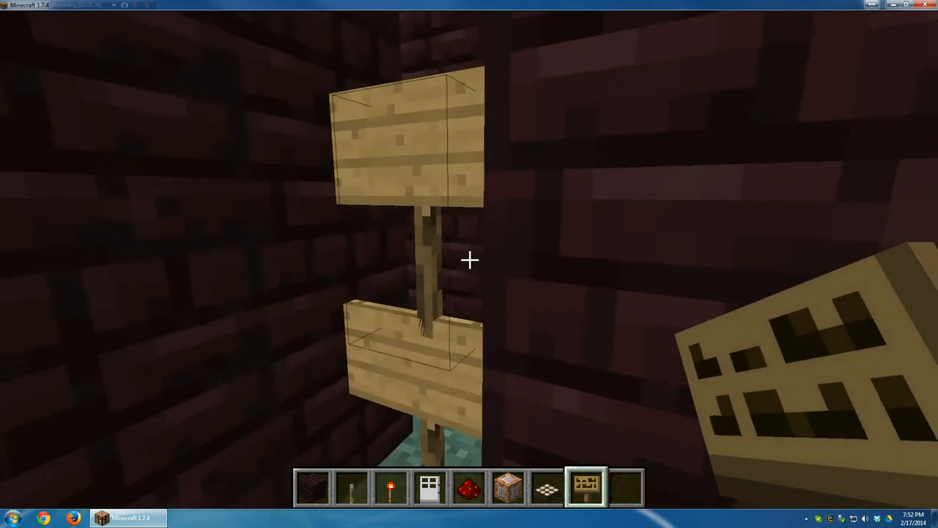
- Take a painting from the inventory and hang it beside the signs
key("e")
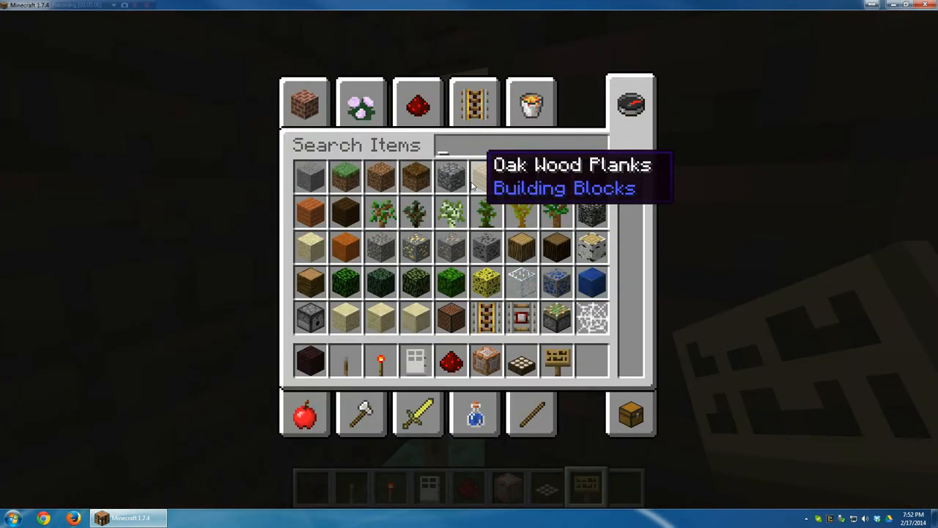
left_click(368, 103)
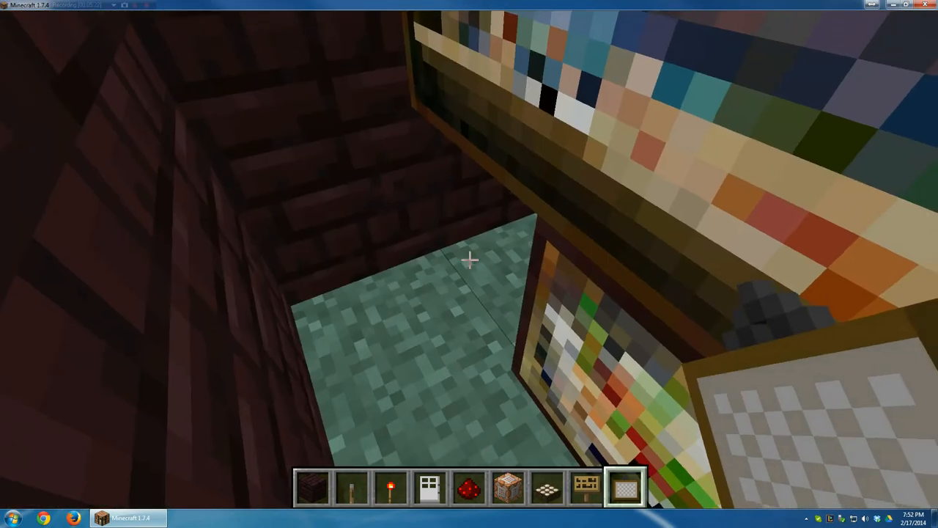
mouse_move(469, 264)
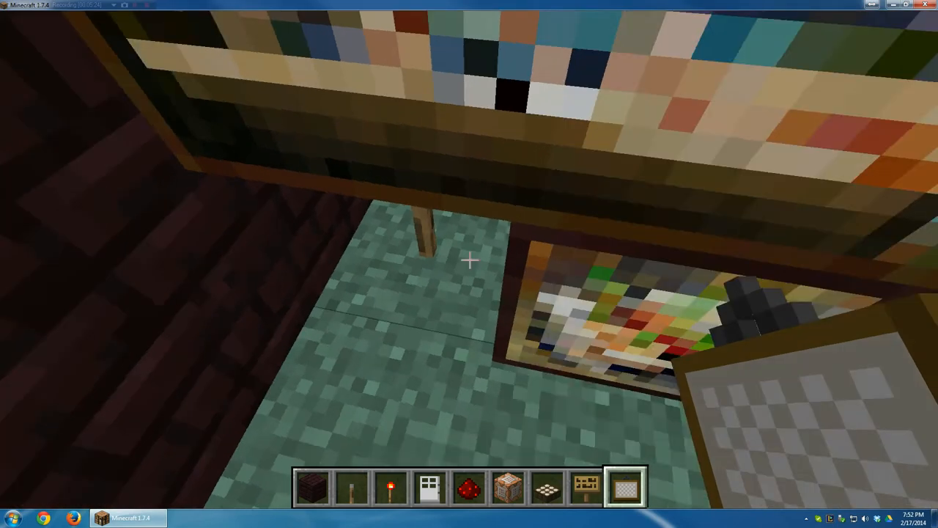